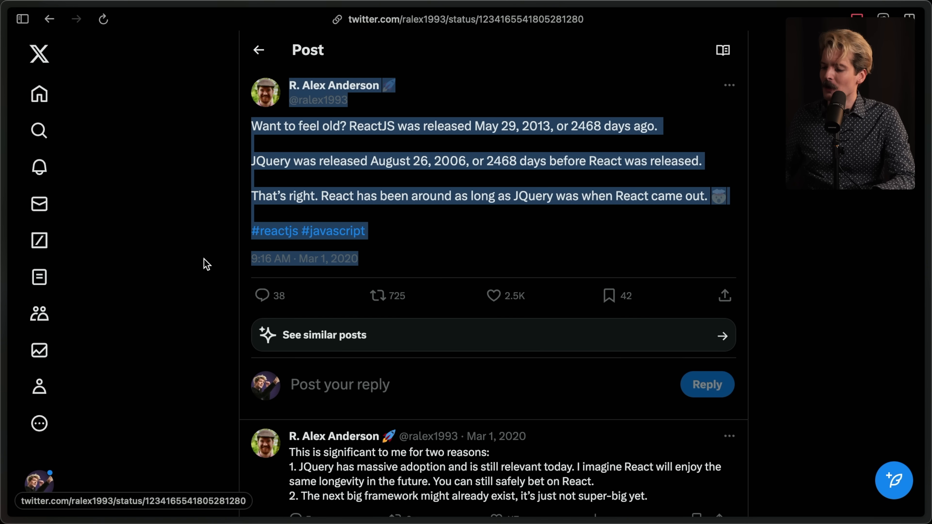
Step: Read the intro, marking the sentence on removing IE<11 support, then reach the Goodbye IE<11 section
click(205, 263)
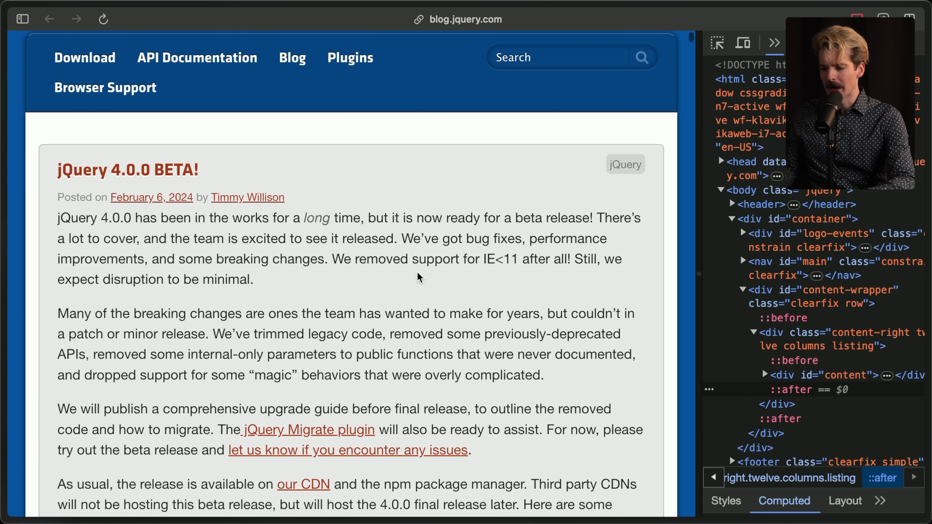
scroll(down, 3)
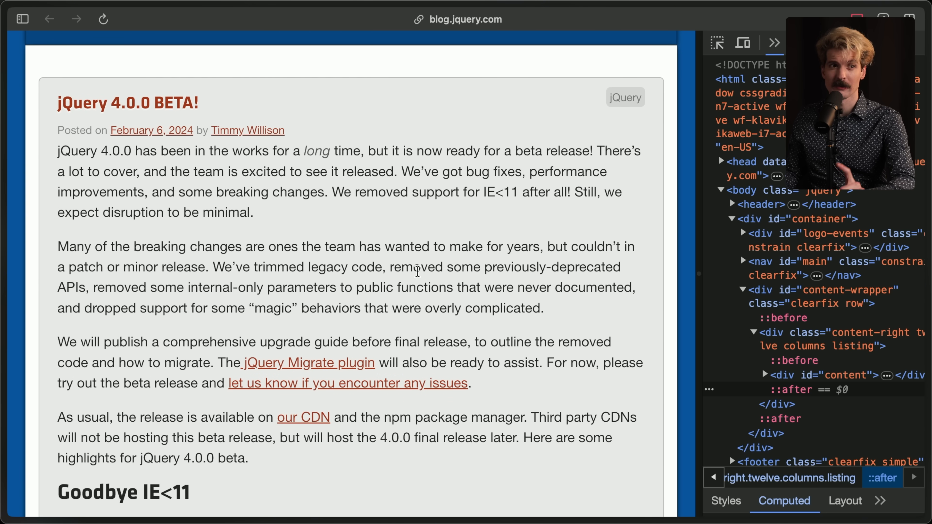
mouse_move(275, 215)
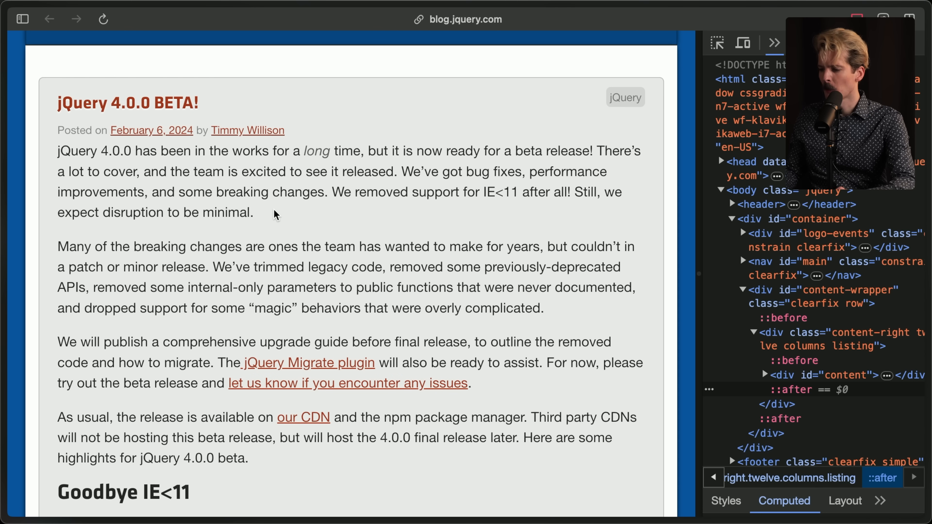
mouse_move(281, 208)
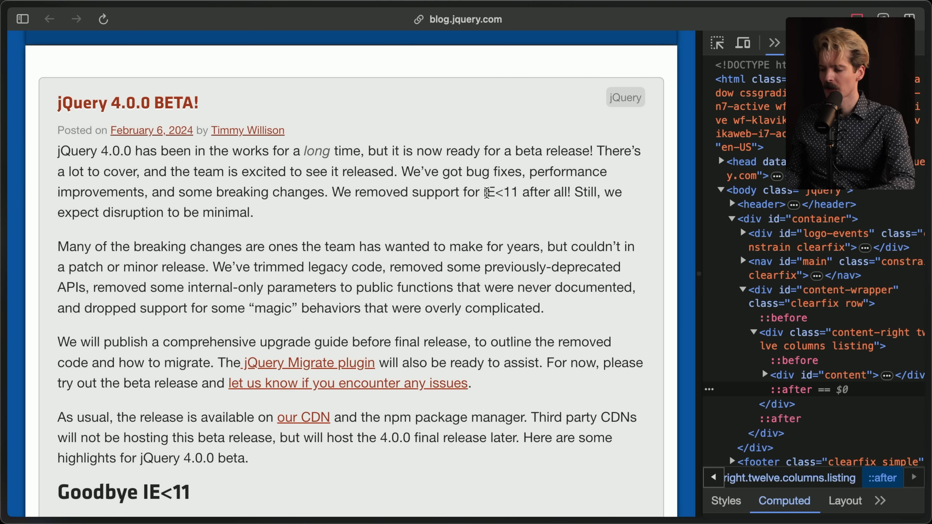
mouse_move(307, 208)
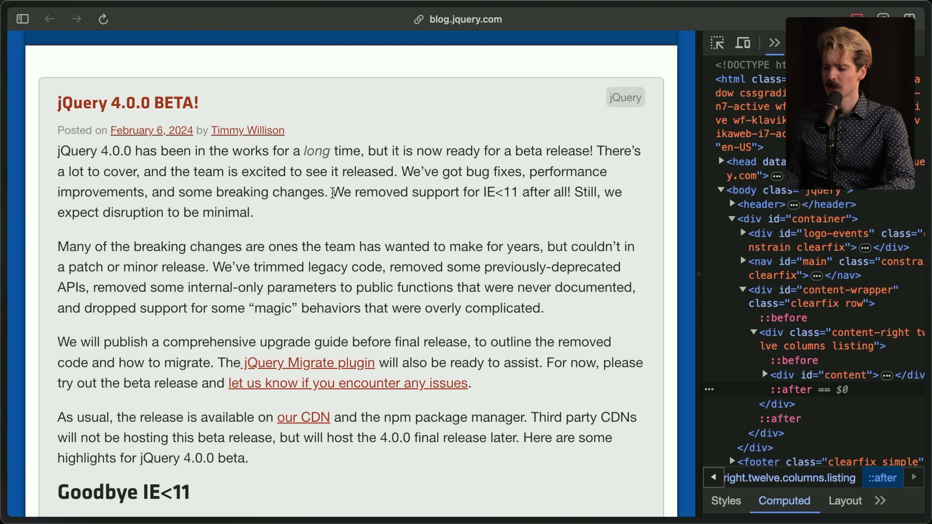
drag(333, 192, 517, 192)
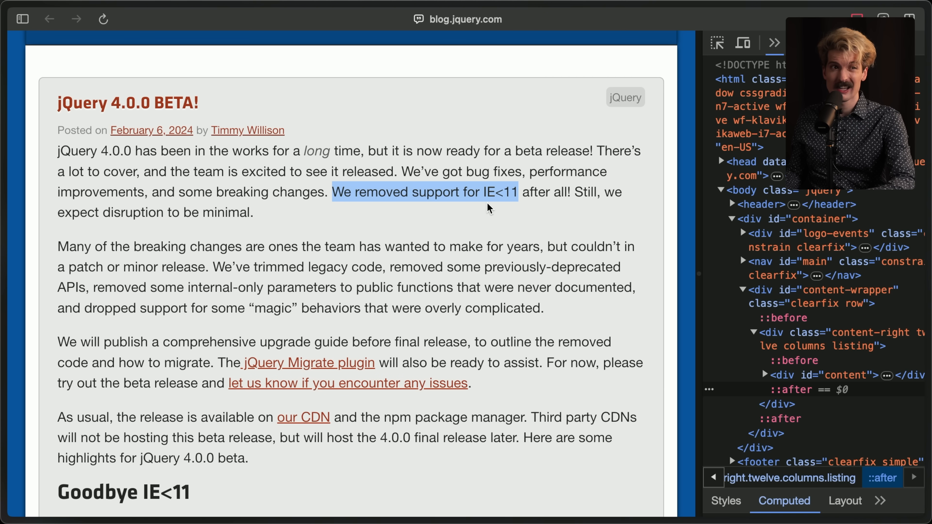
click(495, 205)
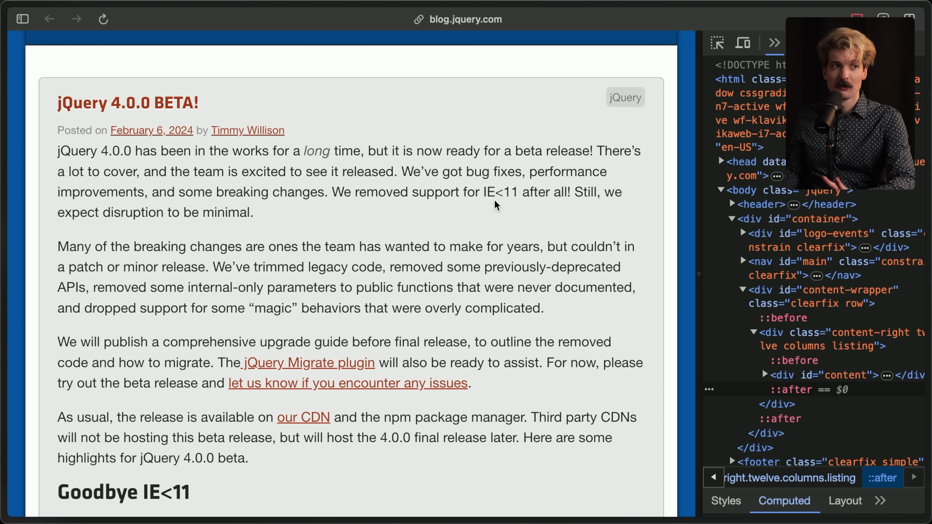
mouse_move(569, 210)
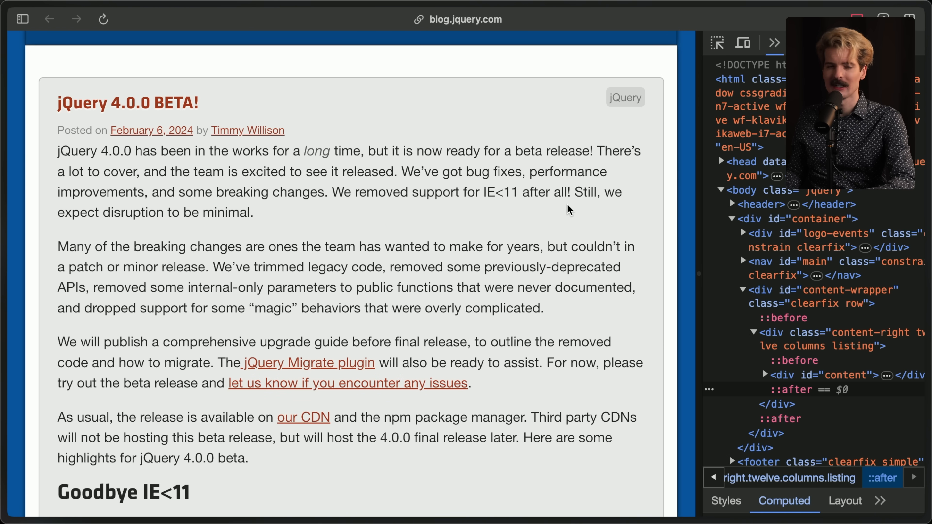
scroll(down, 3)
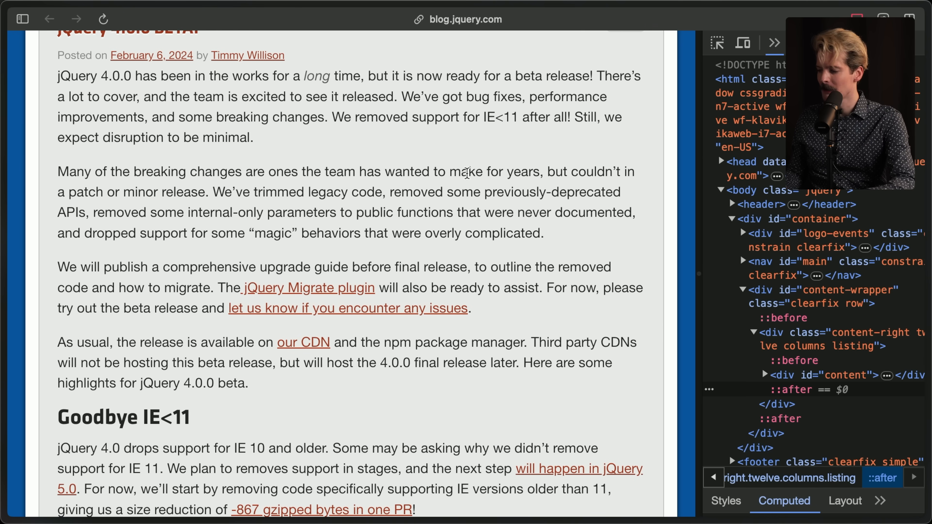
mouse_move(199, 199)
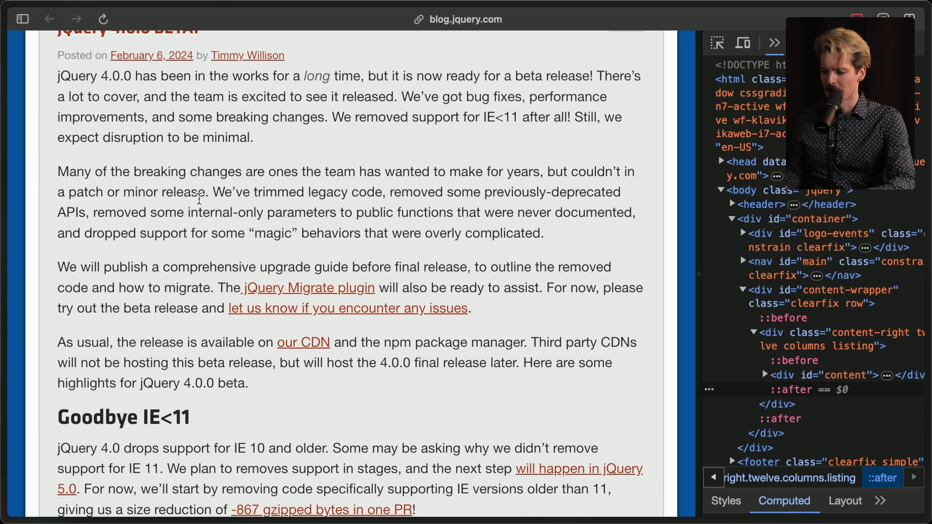
mouse_move(463, 204)
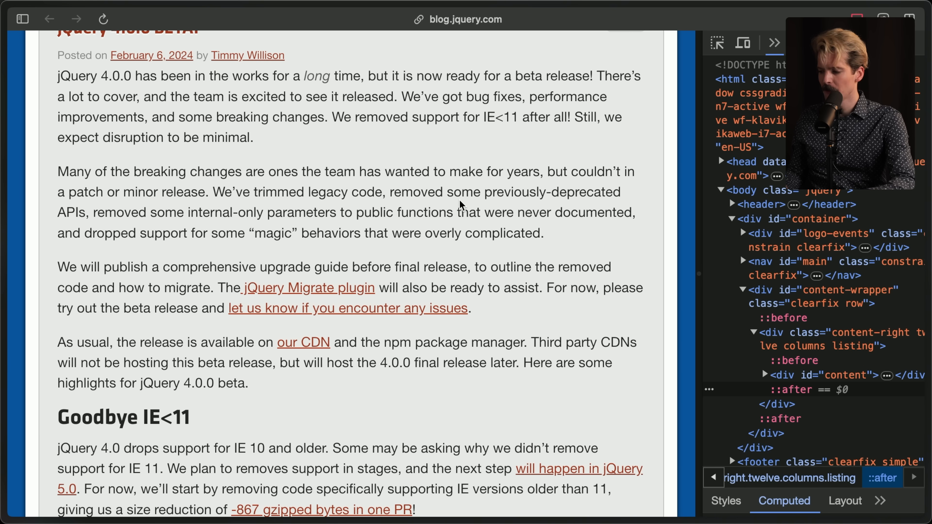
mouse_move(199, 253)
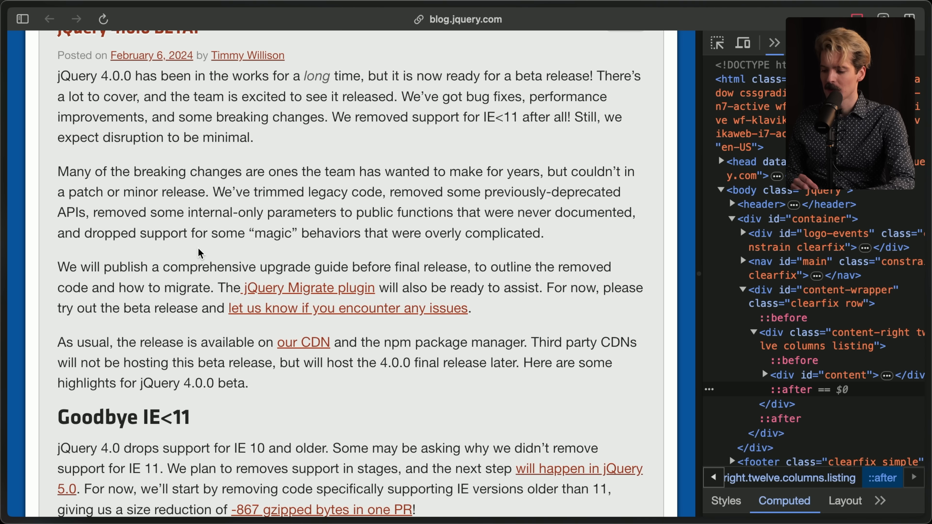
mouse_move(374, 337)
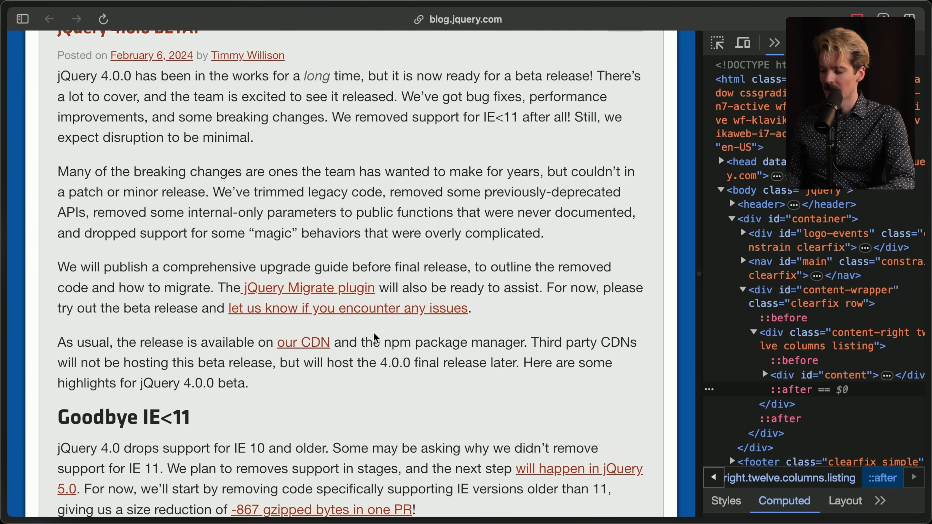
mouse_move(265, 395)
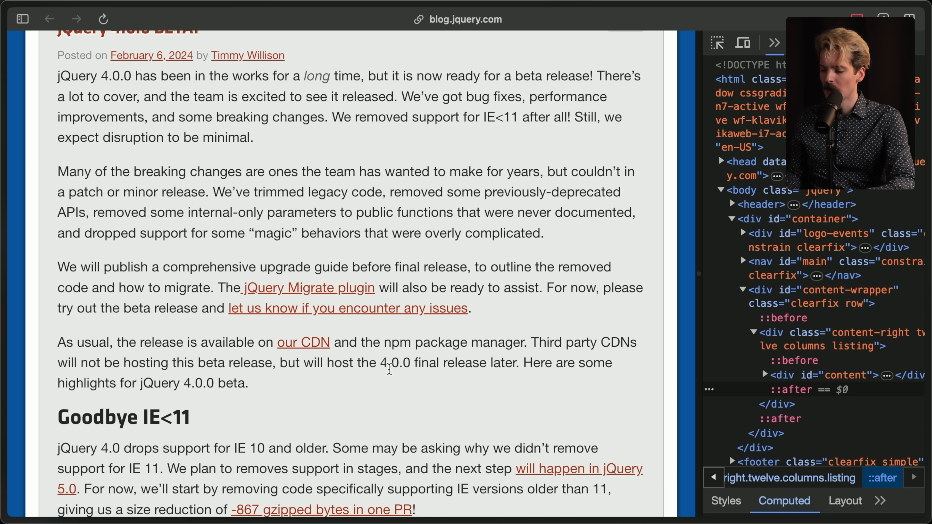
mouse_move(451, 386)
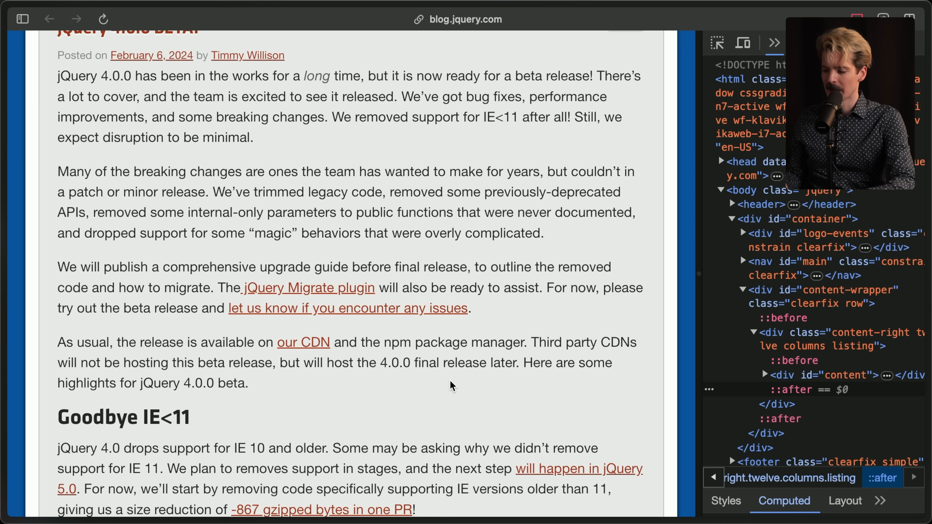
scroll(down, 3)
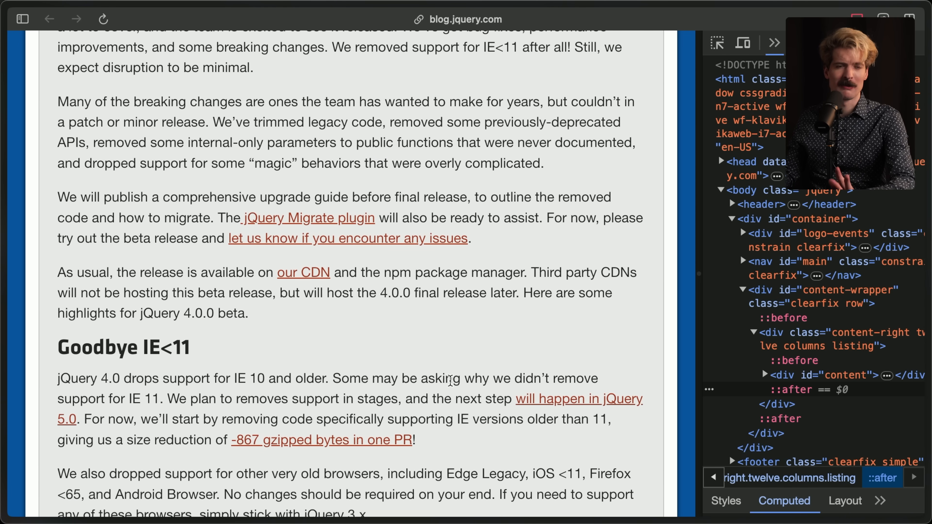
mouse_move(302, 273)
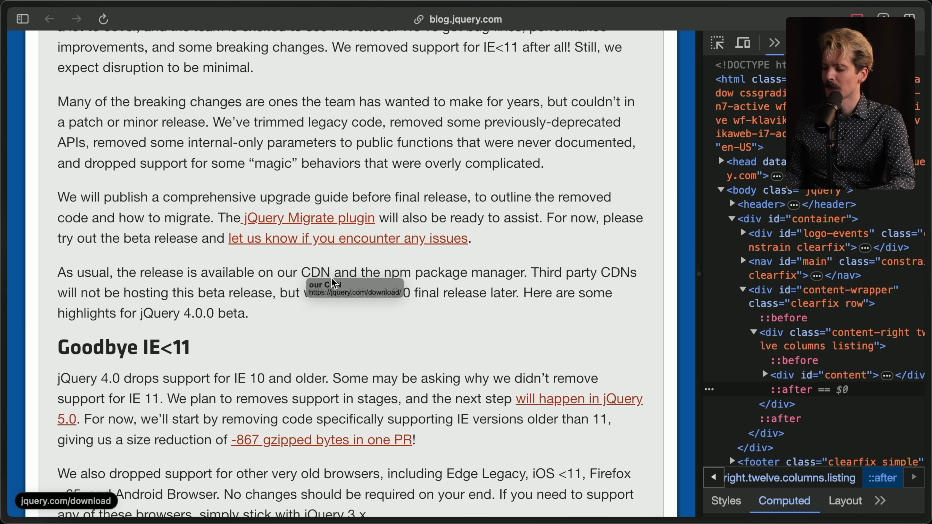
mouse_move(286, 326)
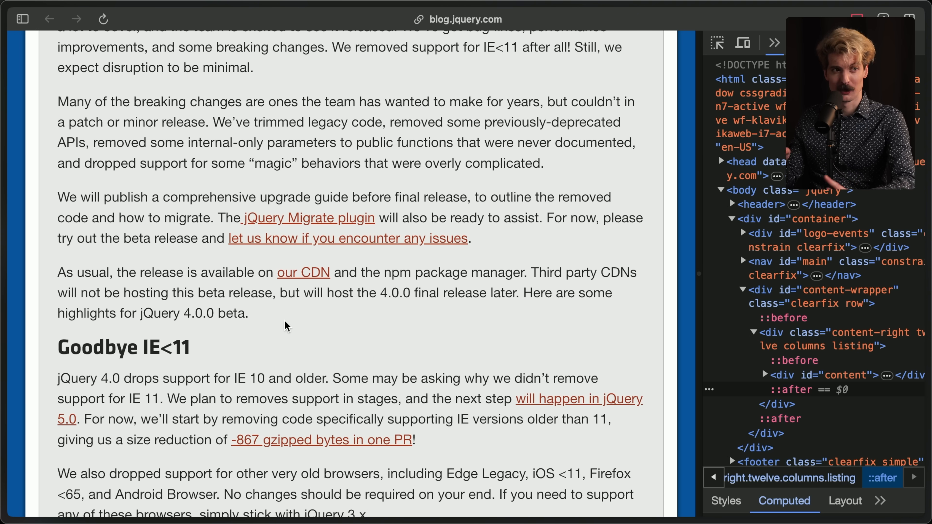
scroll(down, 3)
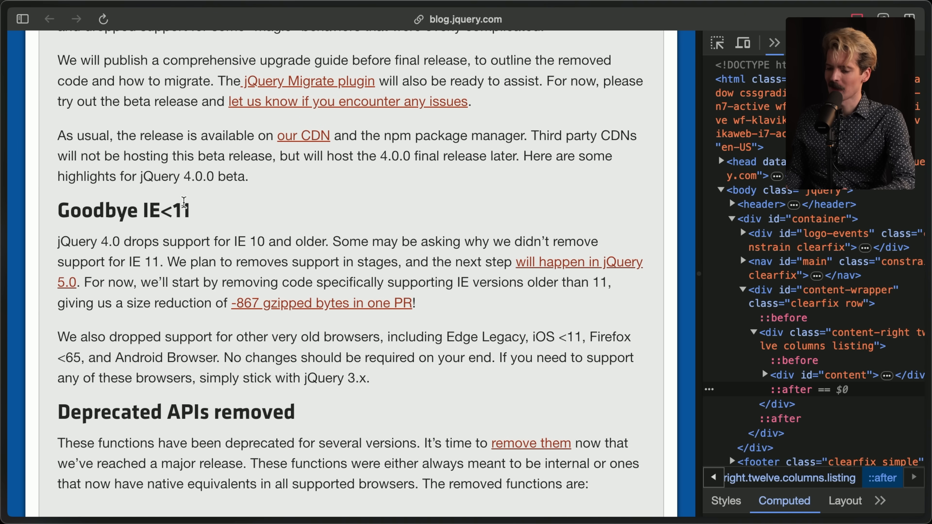
mouse_move(225, 254)
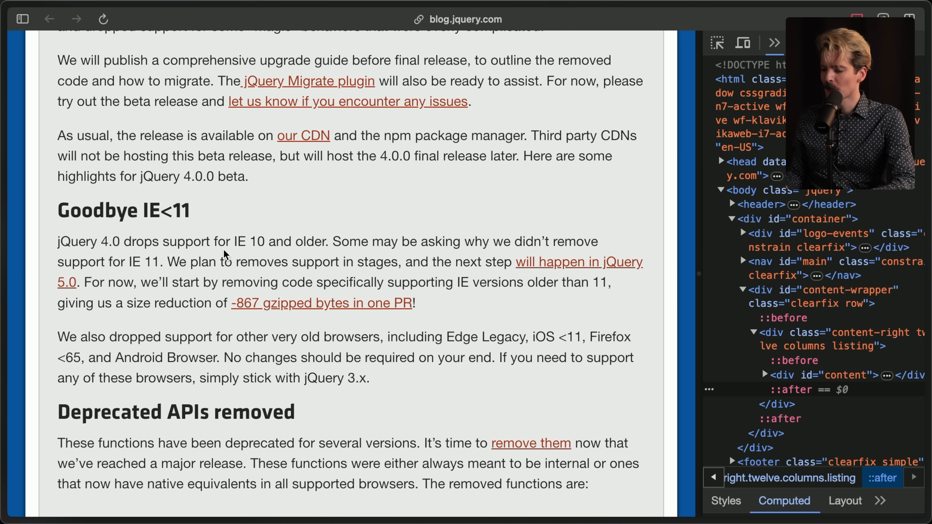
mouse_move(361, 206)
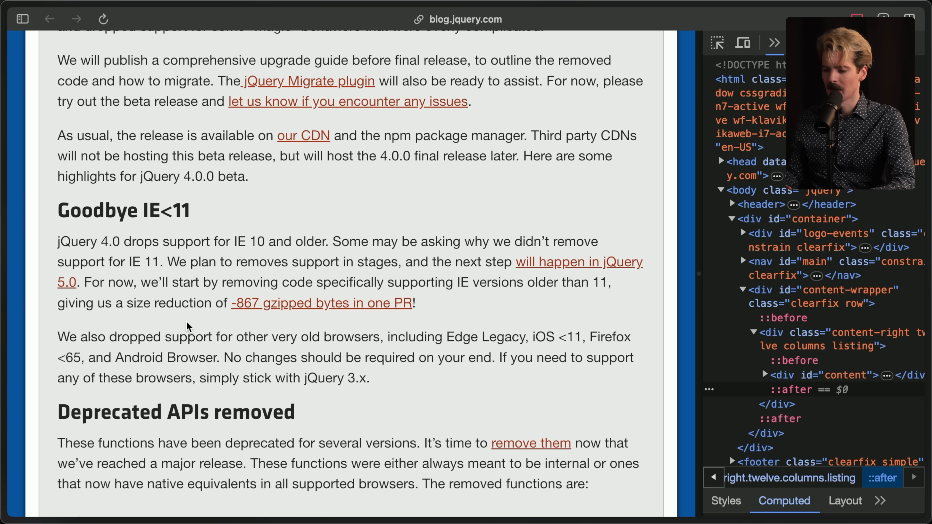
mouse_move(255, 318)
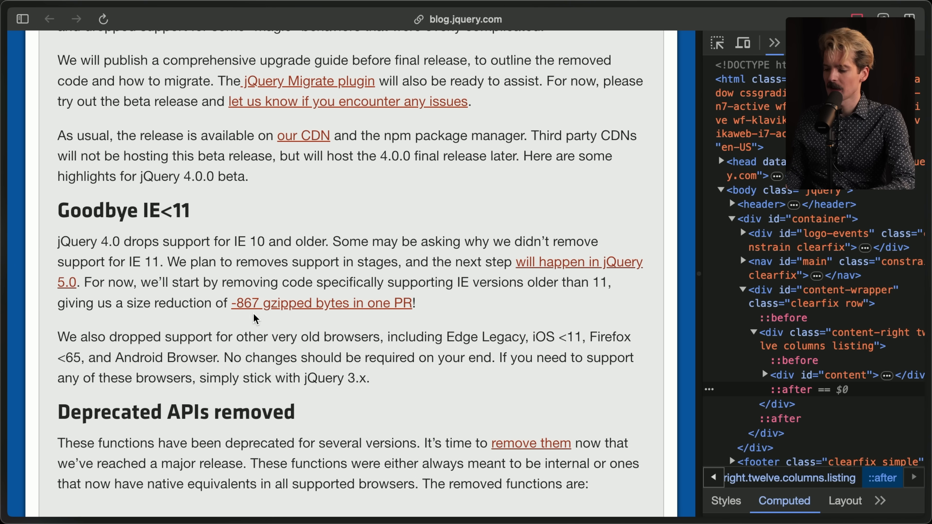
mouse_move(285, 325)
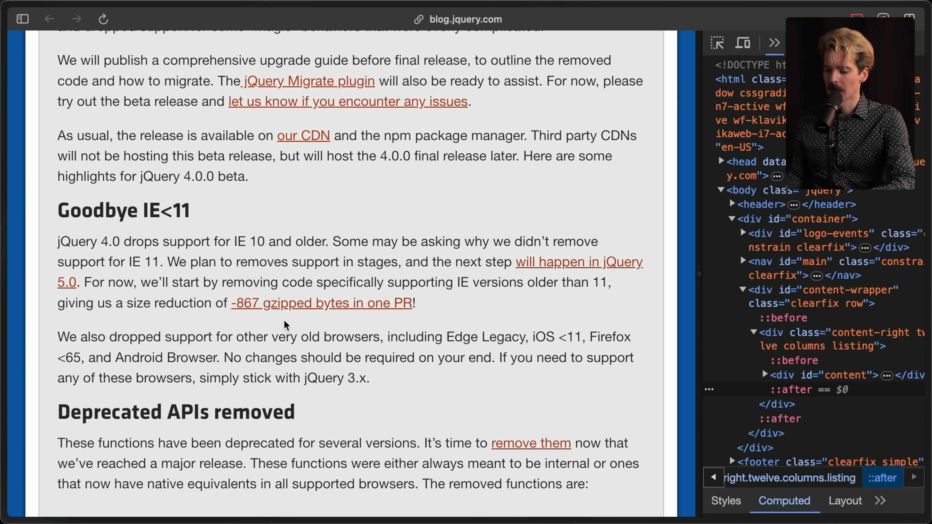
mouse_move(273, 323)
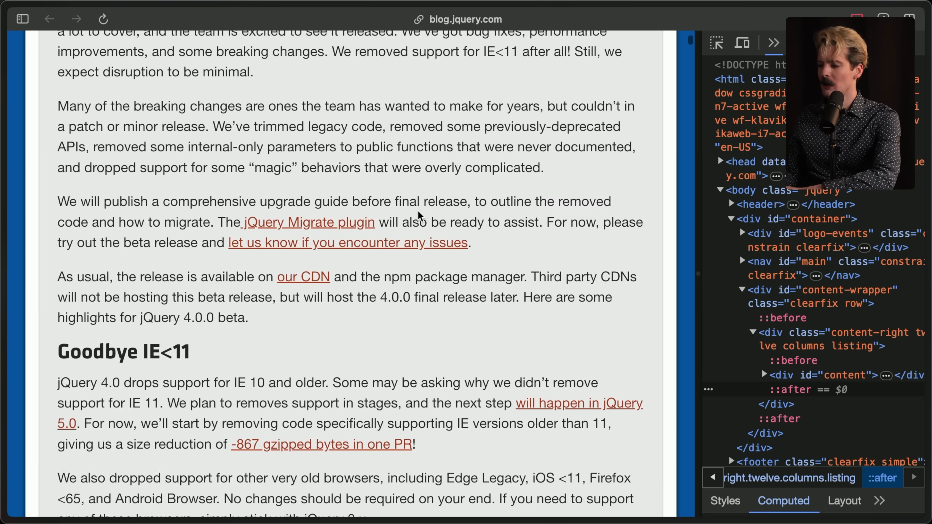
scroll(down, 3)
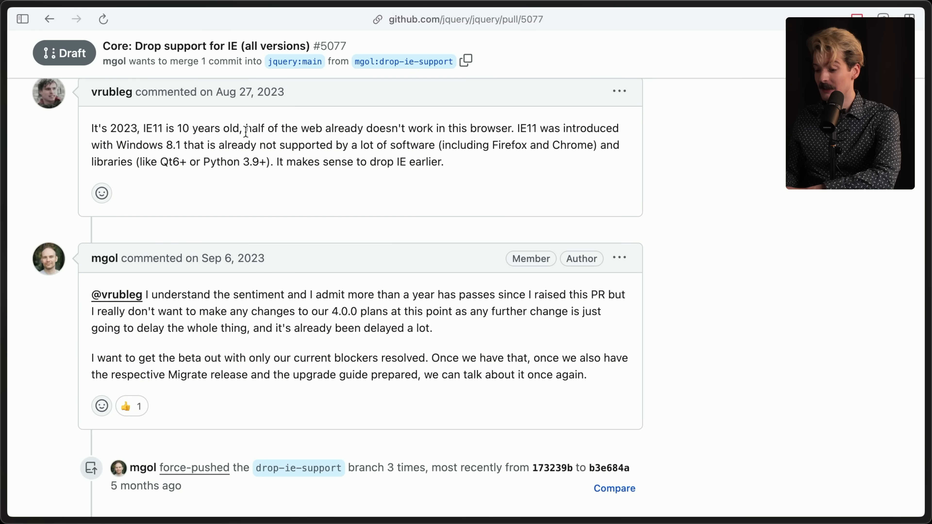
scroll(down, 3)
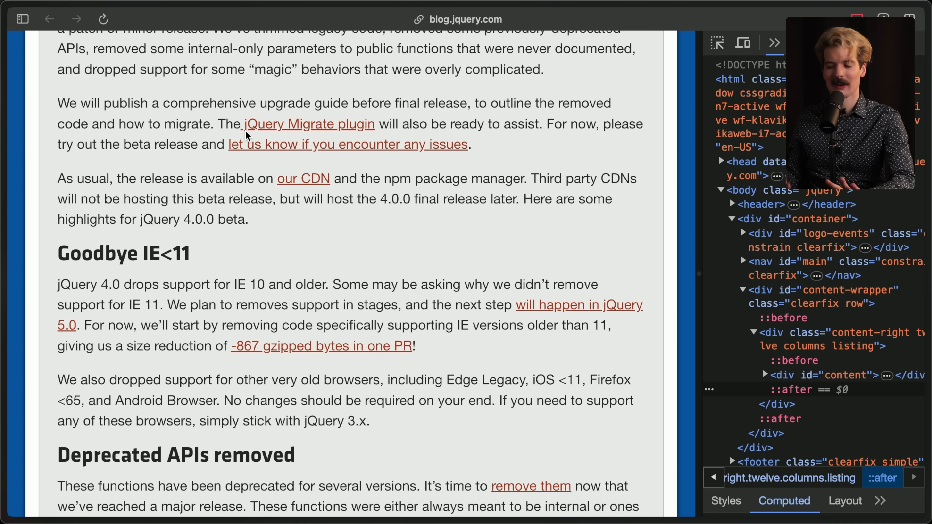
Step: Highlight Android Browser among the dropped browsers and reach the Deprecated APIs removed heading
scroll(down, 3)
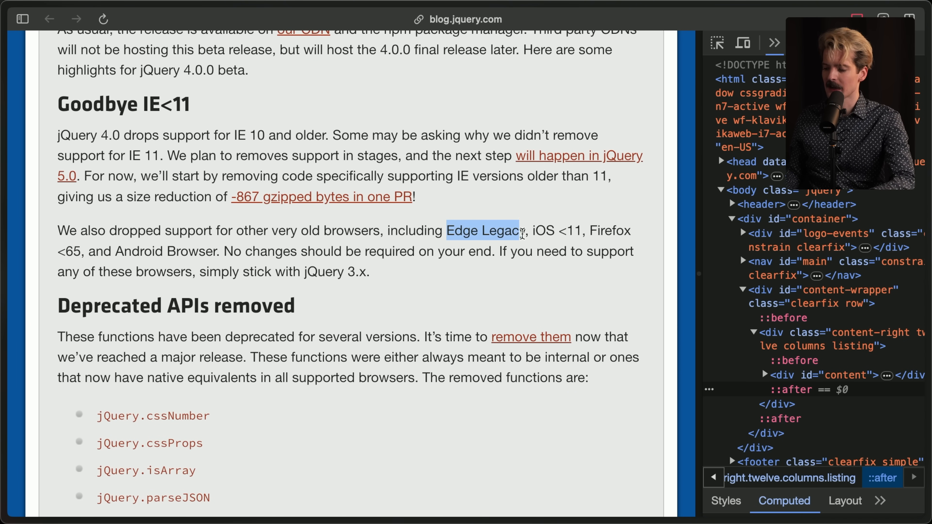
click(482, 231)
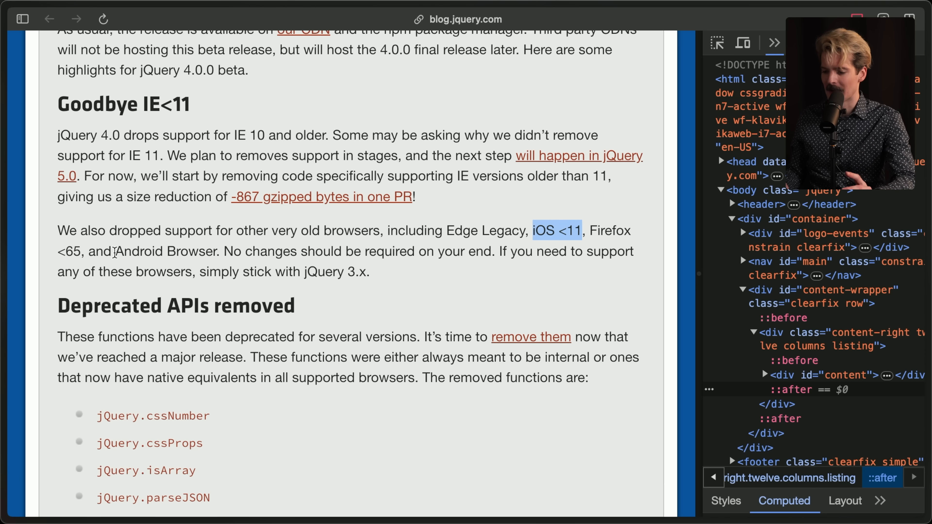
double_click(165, 251)
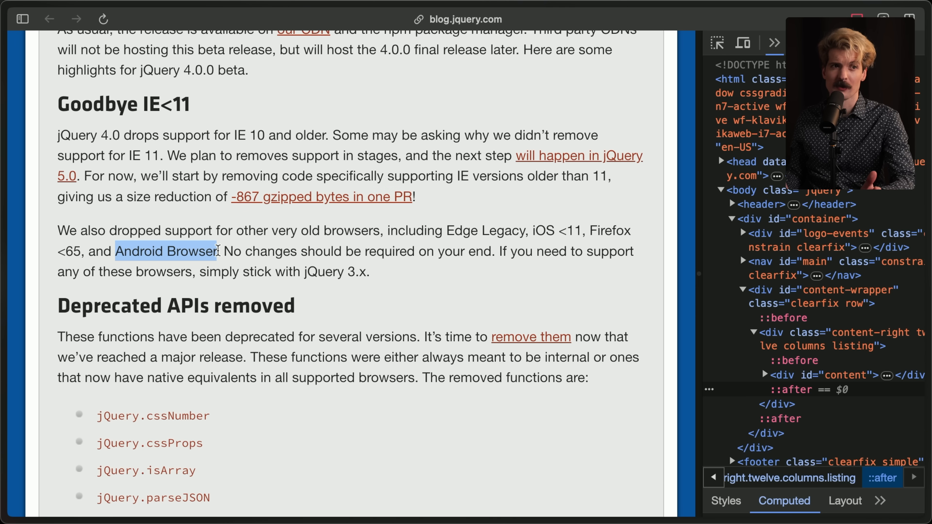
scroll(down, 3)
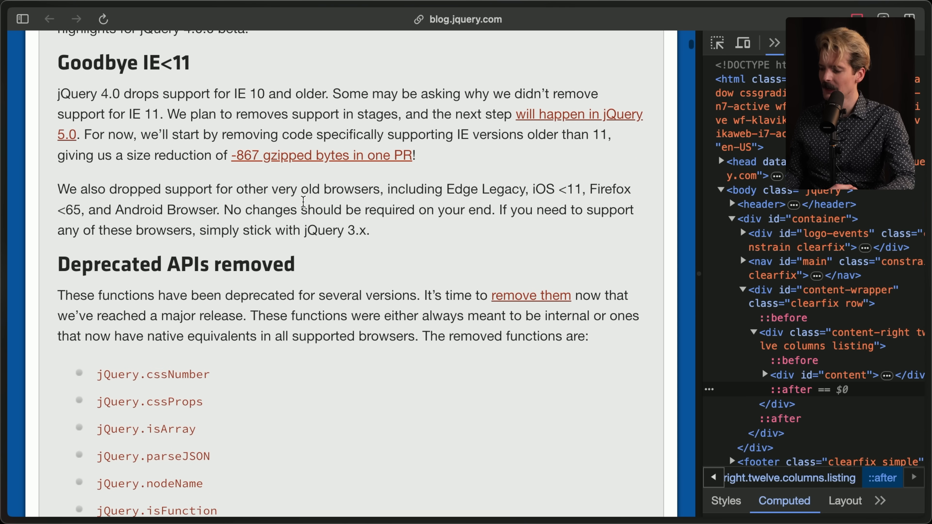
mouse_move(210, 225)
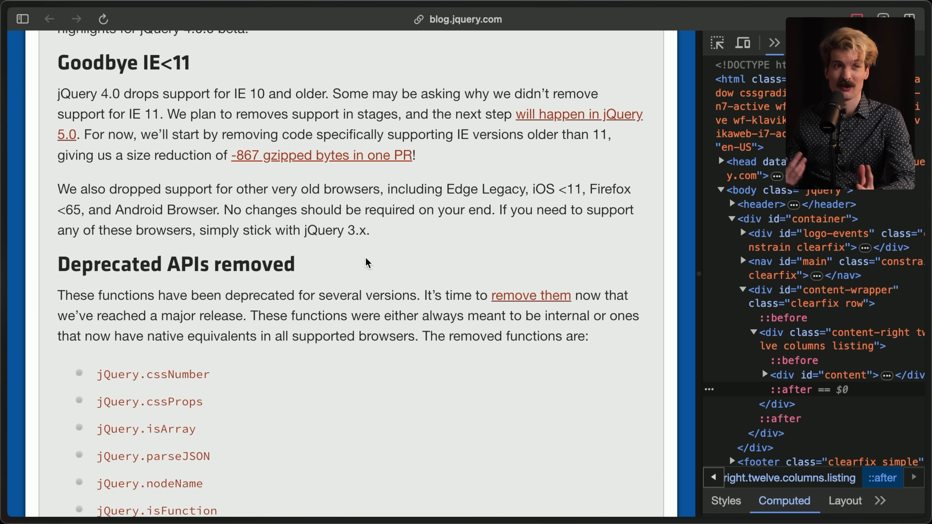
Step: Read the removed deprecated functions list, highlighting 'all supported browsers' and clearing the jQuery.isArray highlight
scroll(down, 3)
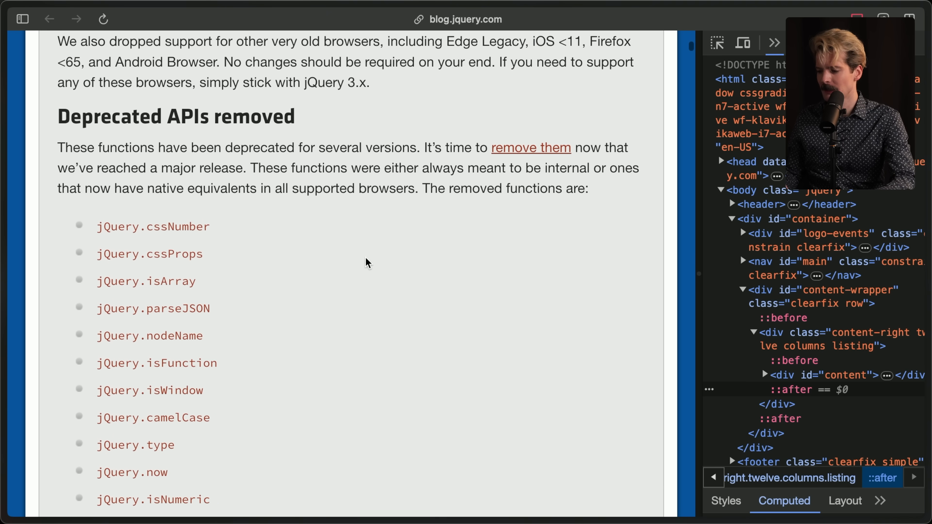
scroll(down, 3)
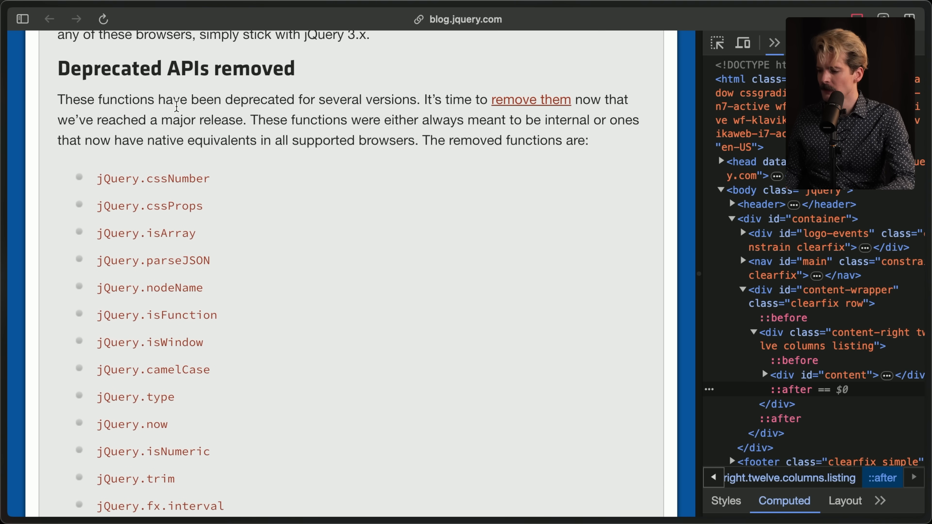
mouse_move(527, 112)
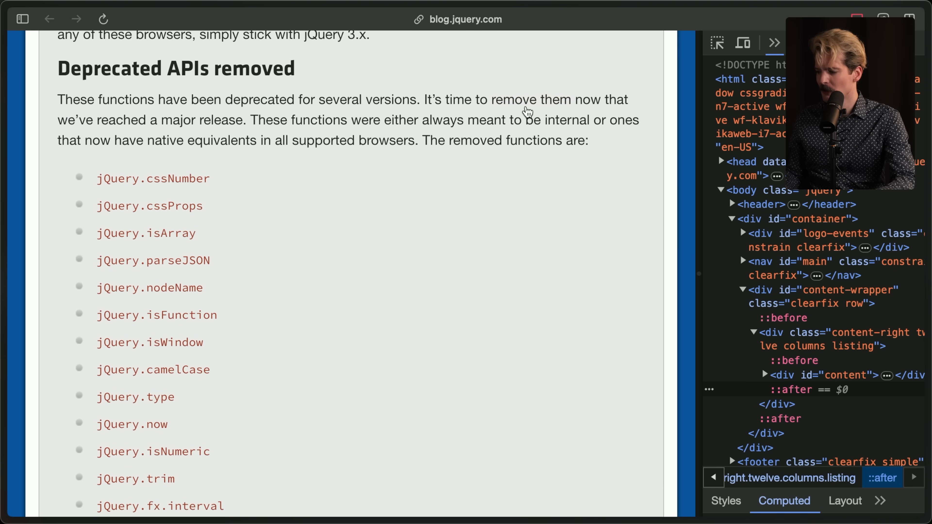
scroll(down, 3)
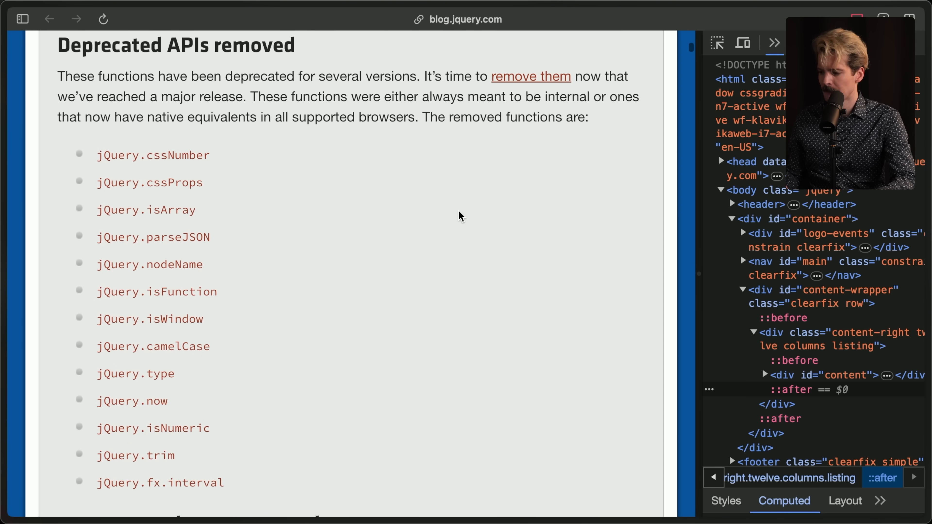
scroll(down, 3)
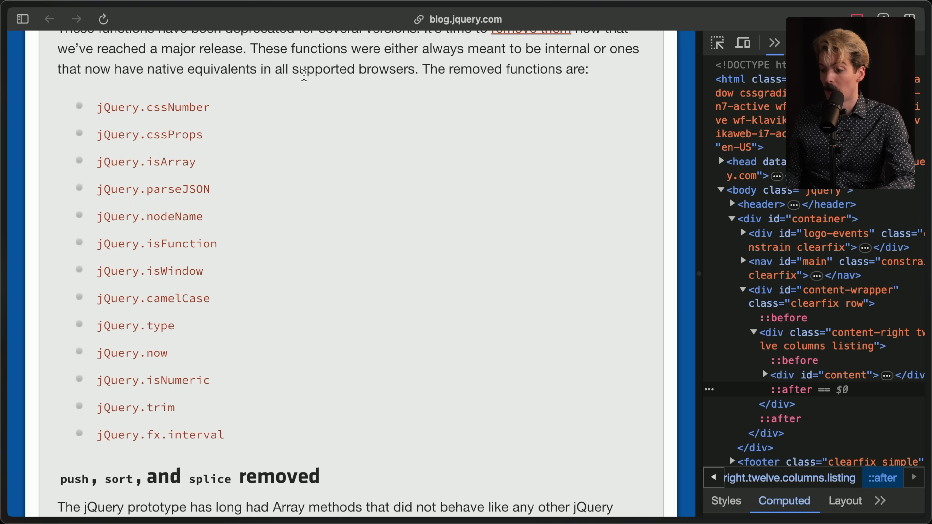
drag(273, 69, 414, 69)
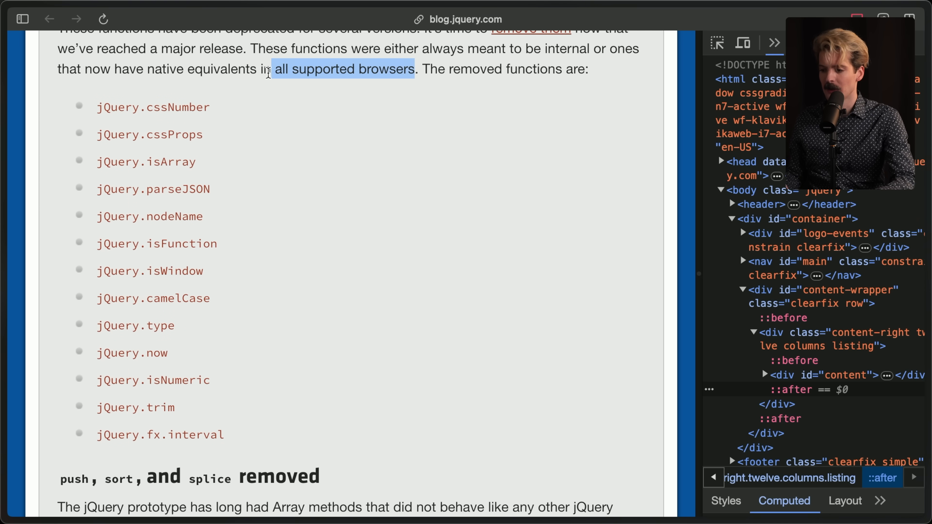
mouse_move(259, 410)
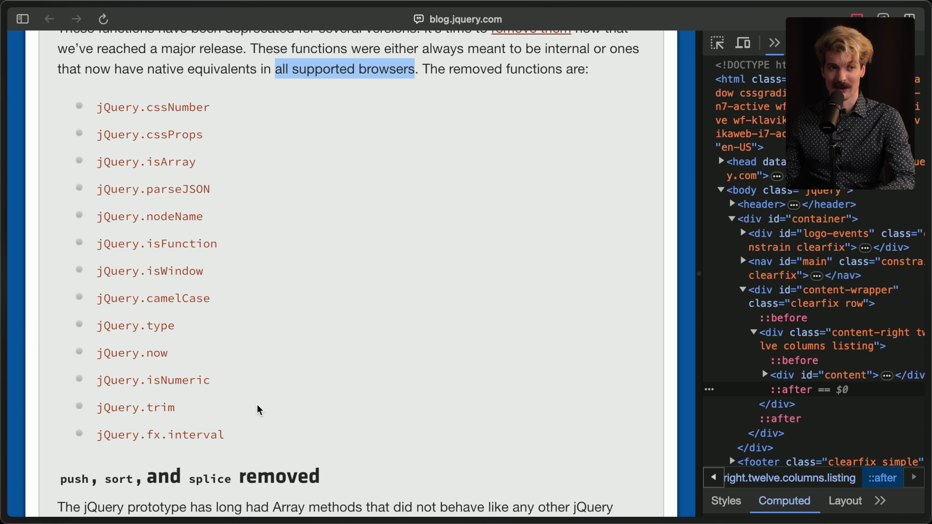
mouse_move(266, 367)
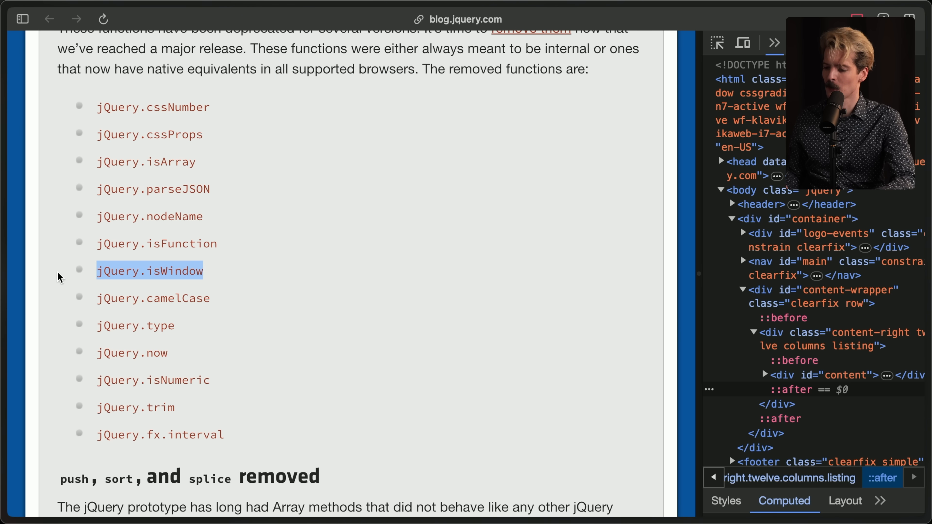
mouse_move(227, 136)
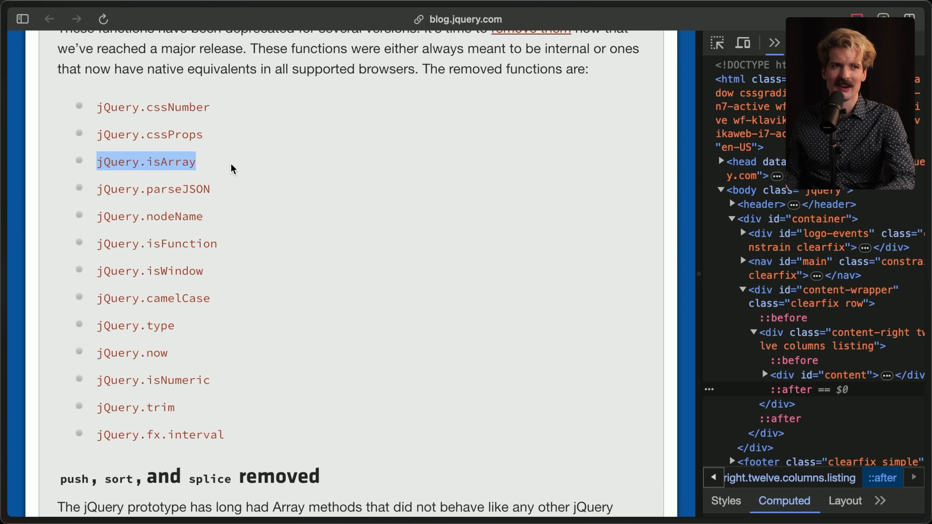
mouse_move(240, 168)
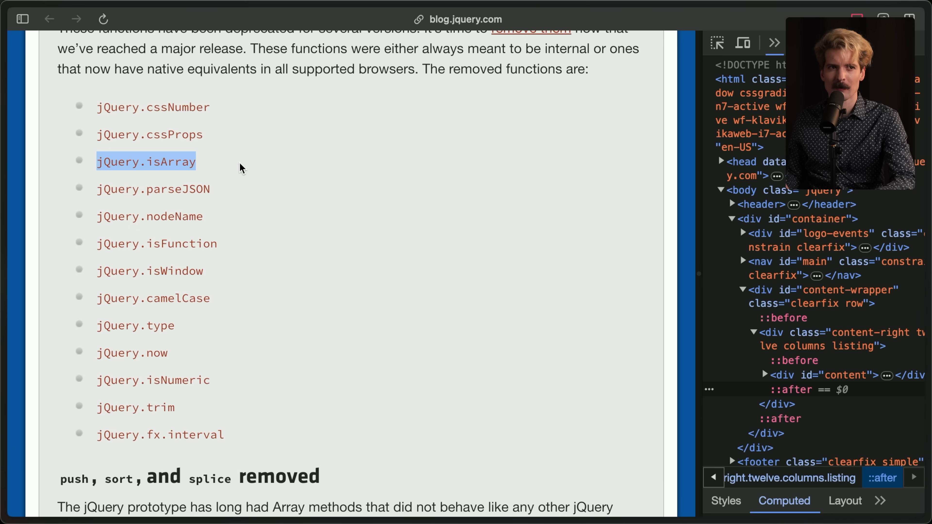
click(241, 167)
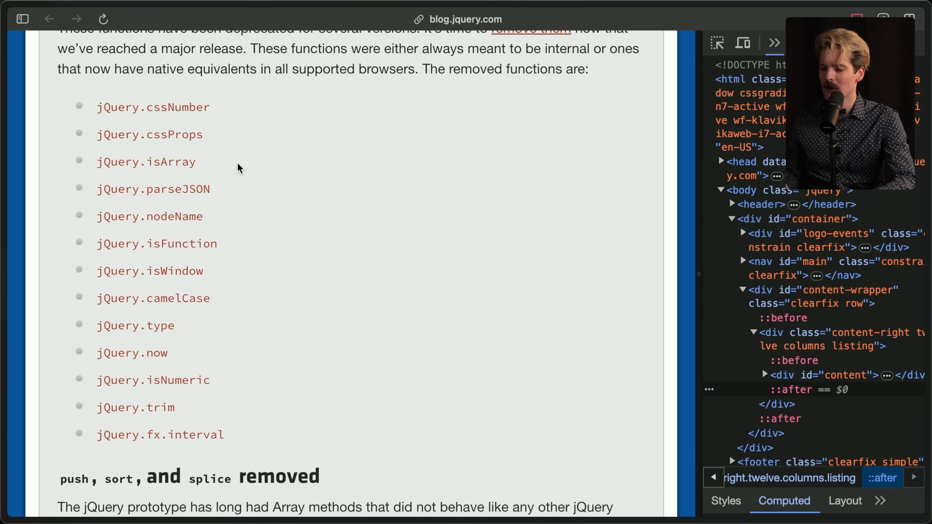
mouse_move(286, 207)
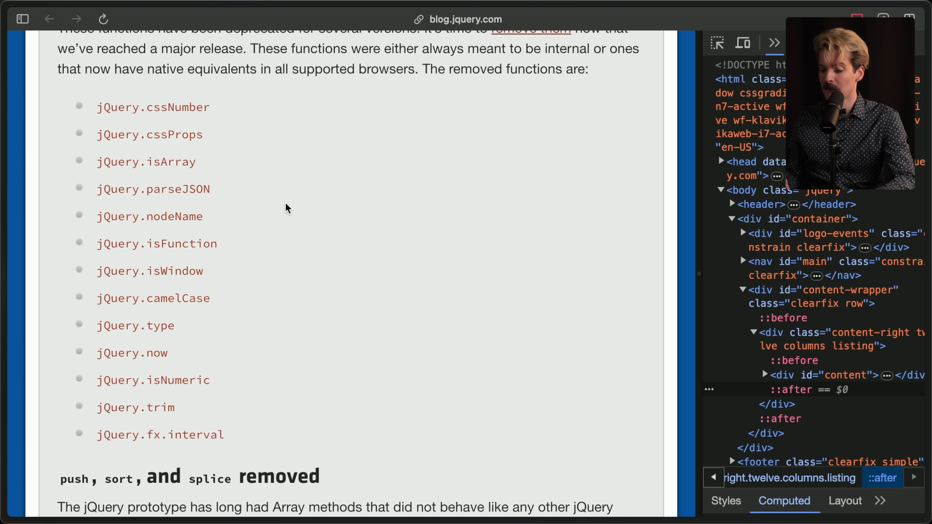
Step: Scroll to the push, sort, and splice removed section of the post
scroll(down, 3)
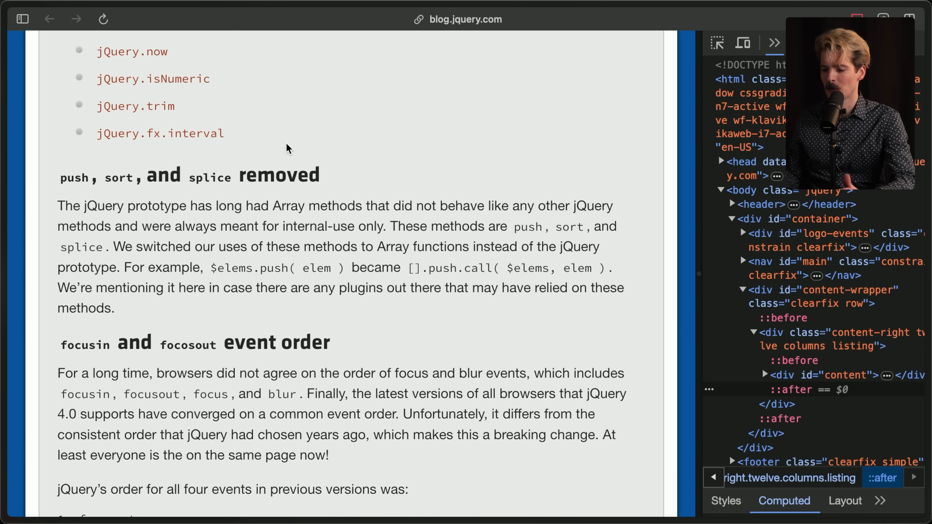
mouse_move(231, 196)
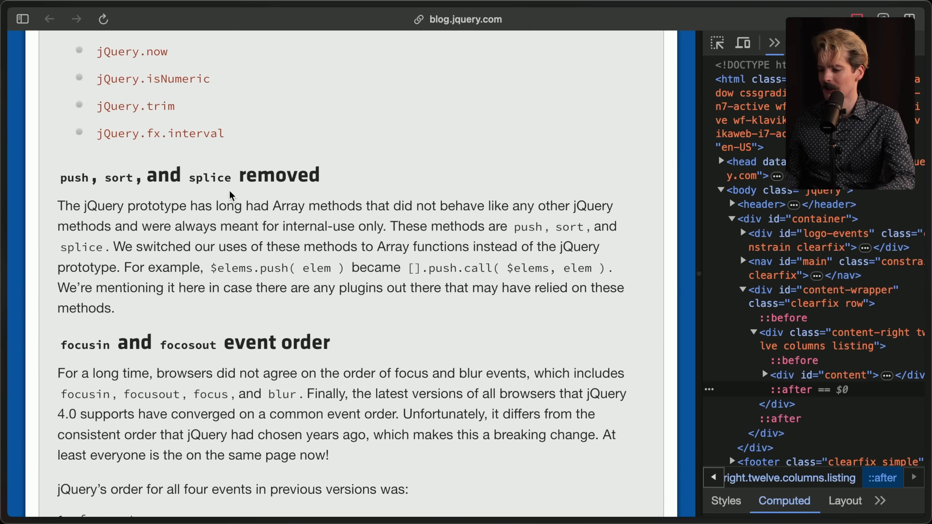
mouse_move(174, 176)
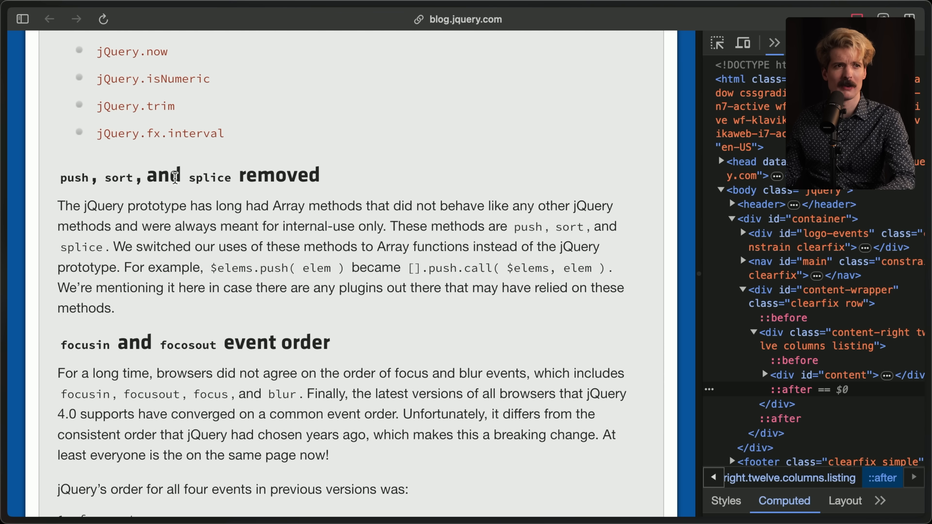
mouse_move(439, 183)
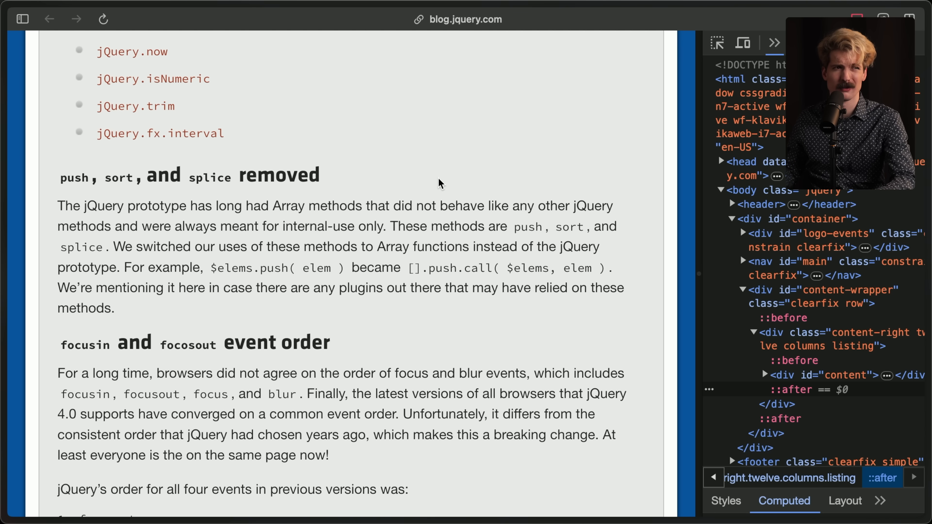
mouse_move(352, 183)
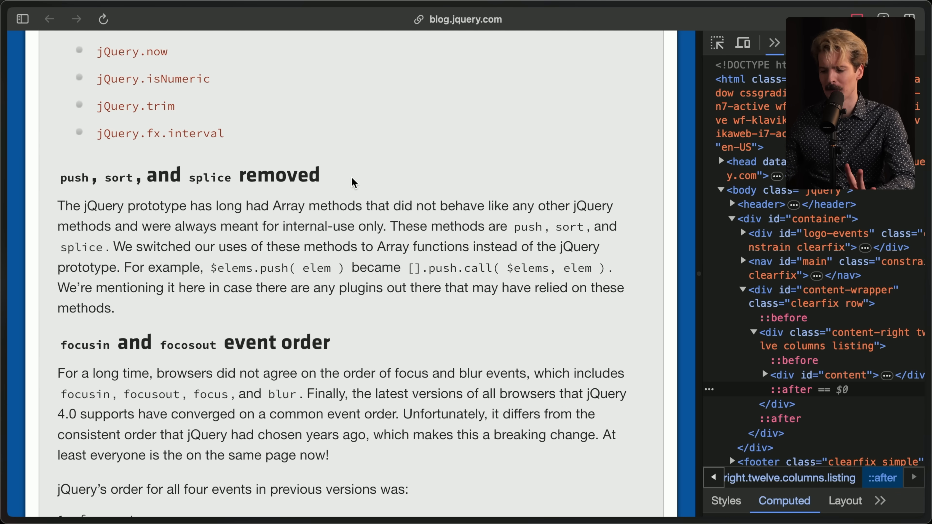
mouse_move(308, 114)
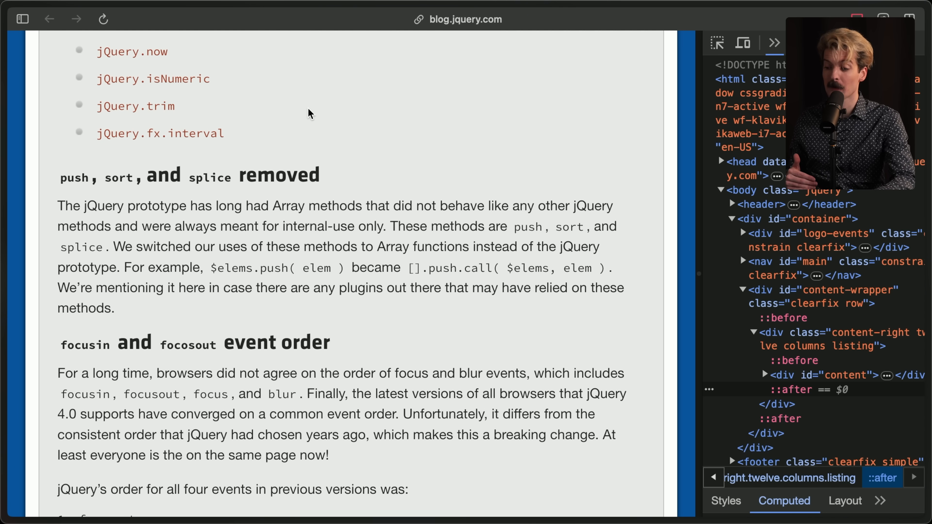
mouse_move(605, 233)
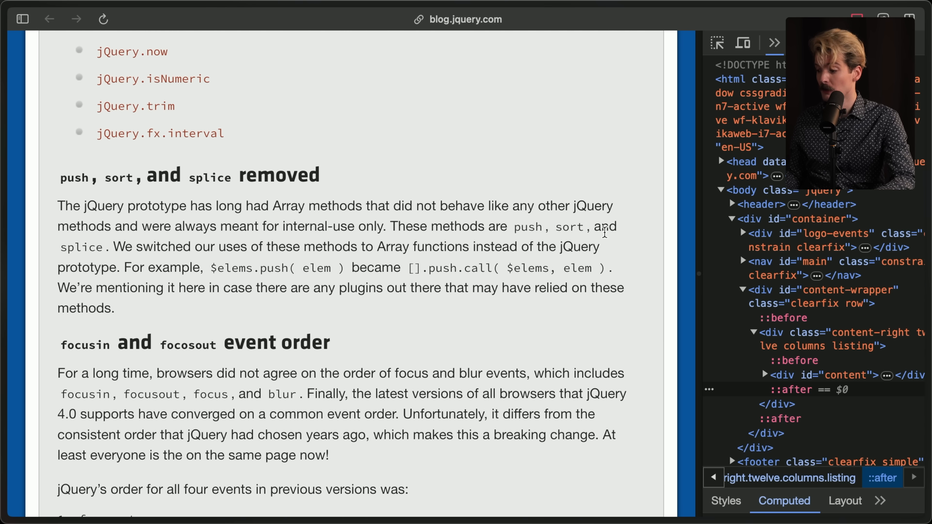
mouse_move(334, 263)
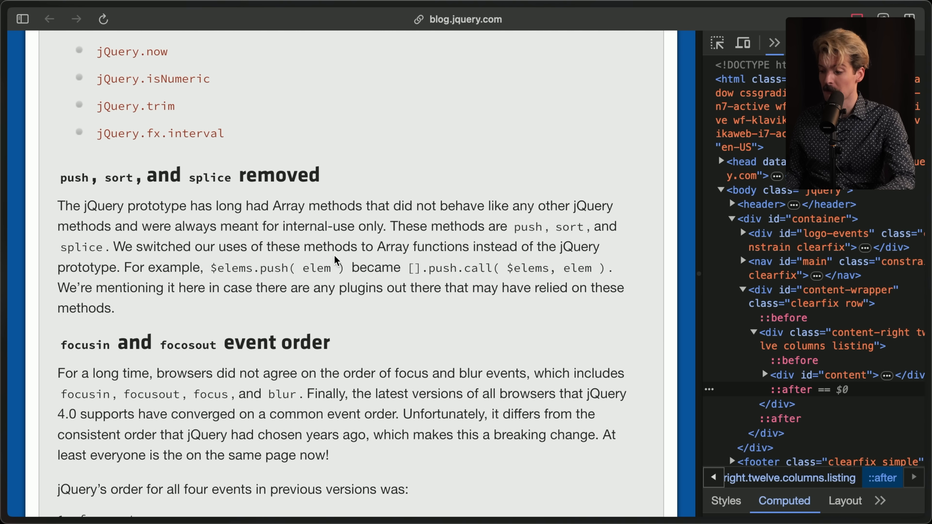
mouse_move(257, 315)
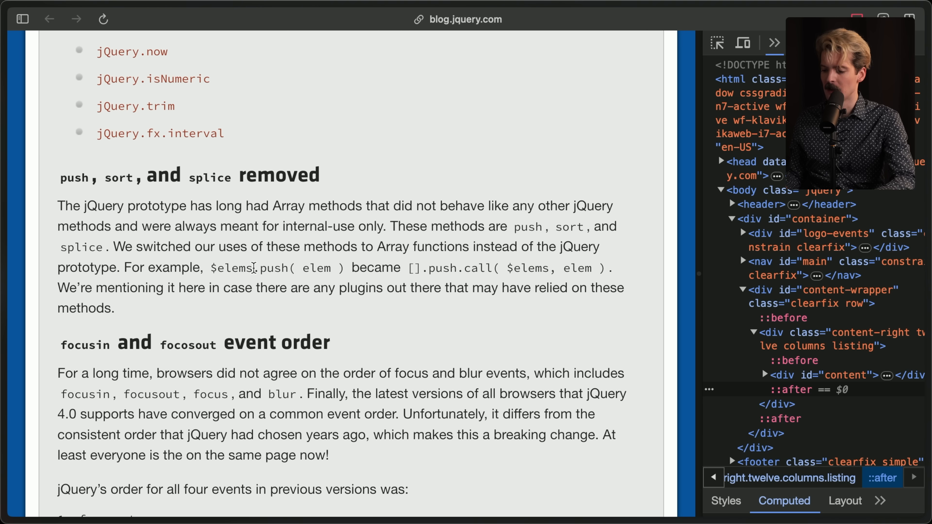
mouse_move(438, 272)
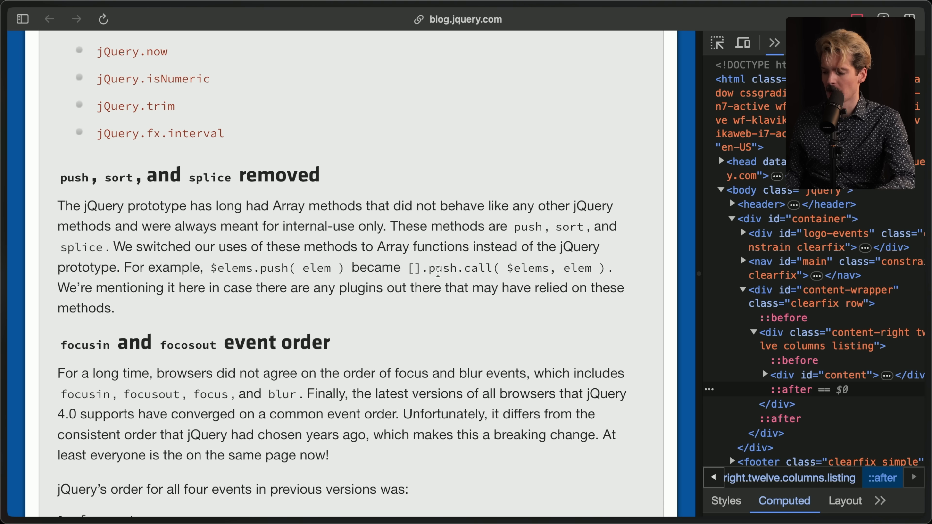
mouse_move(257, 303)
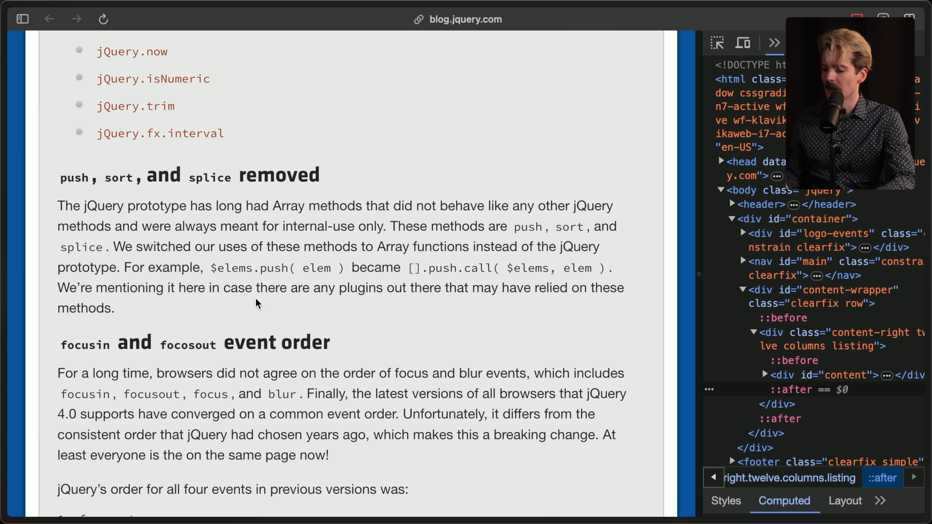
mouse_move(532, 302)
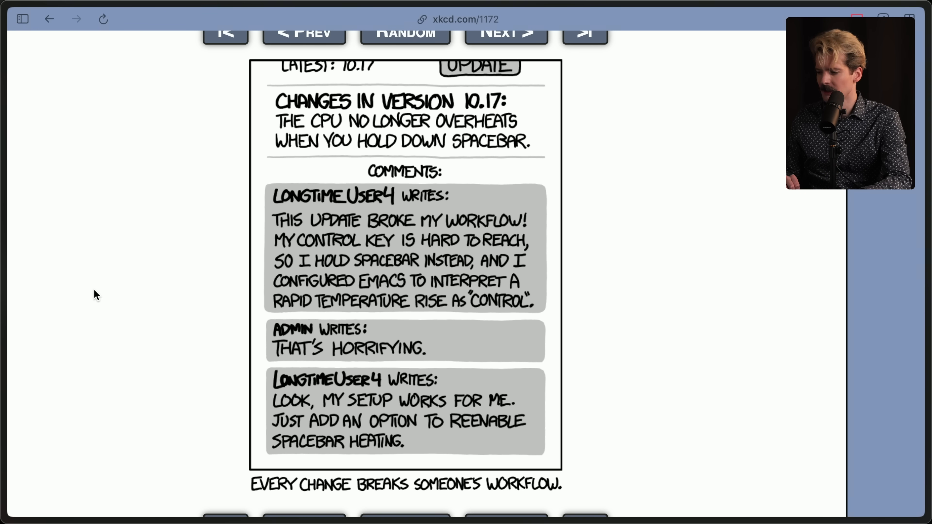
mouse_move(318, 132)
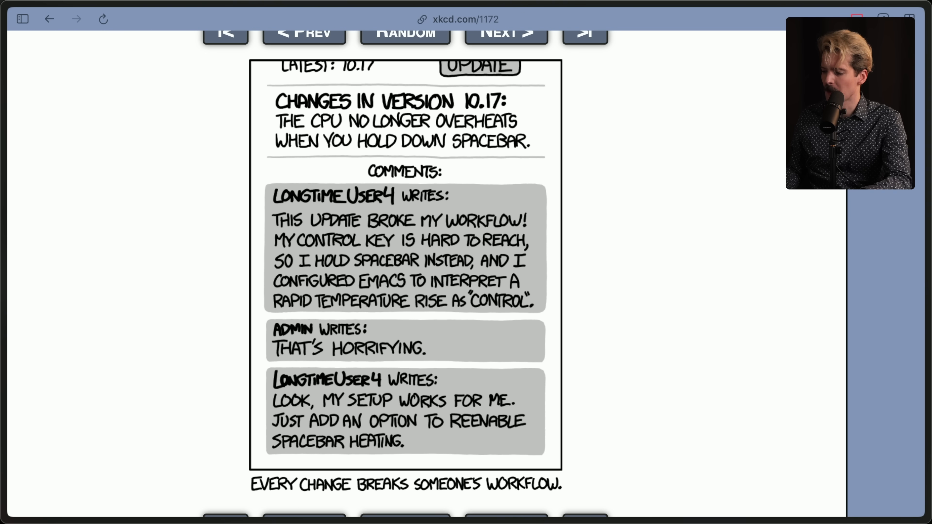
mouse_move(394, 253)
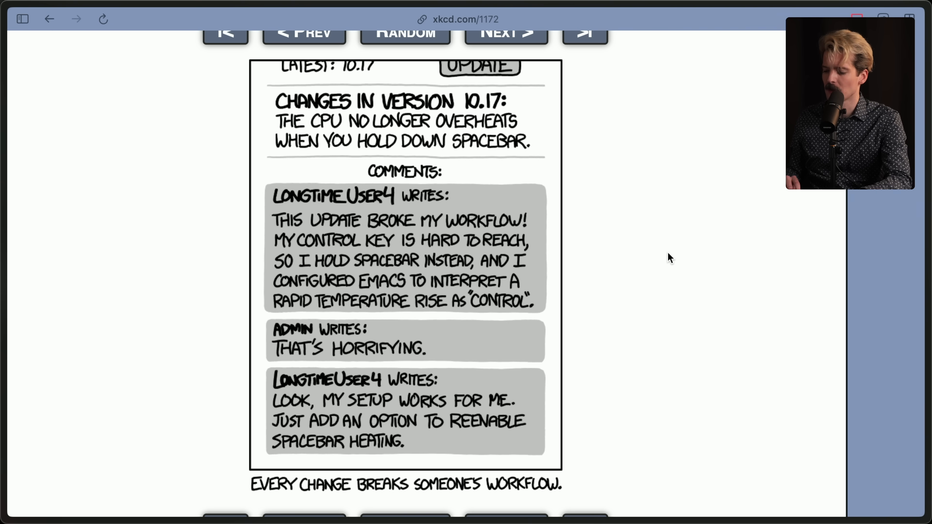
mouse_move(731, 355)
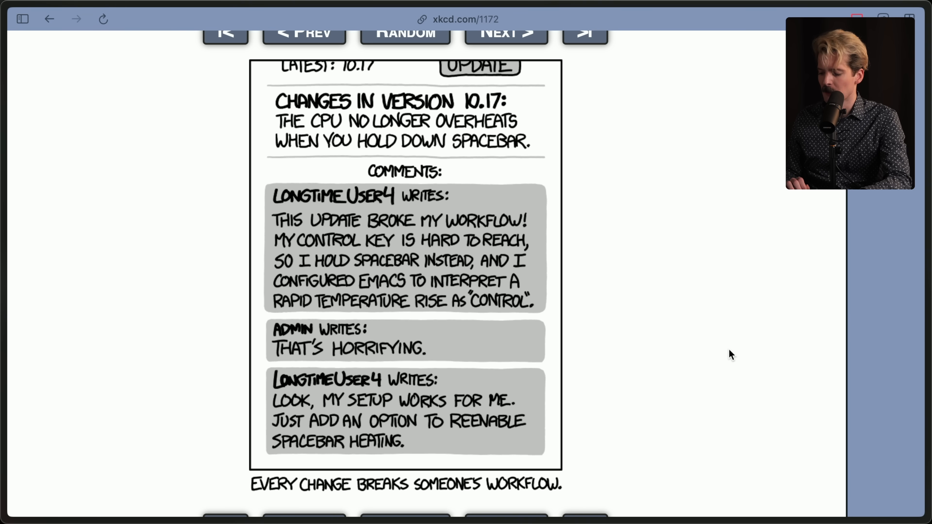
mouse_move(691, 349)
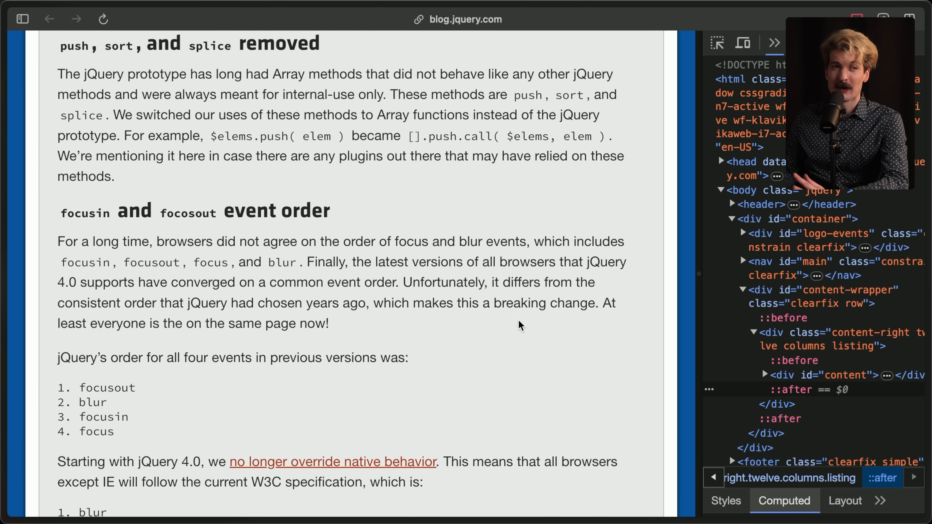
mouse_move(123, 221)
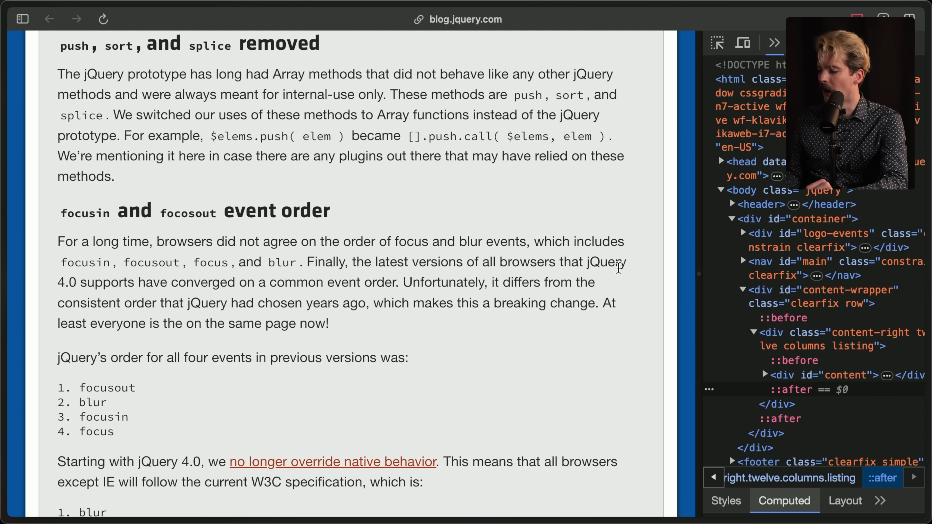
mouse_move(624, 278)
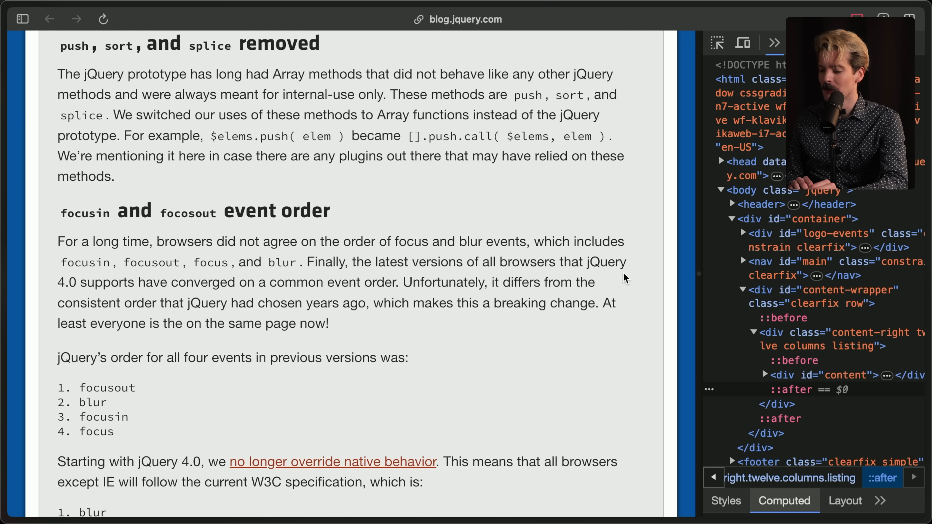
scroll(down, 3)
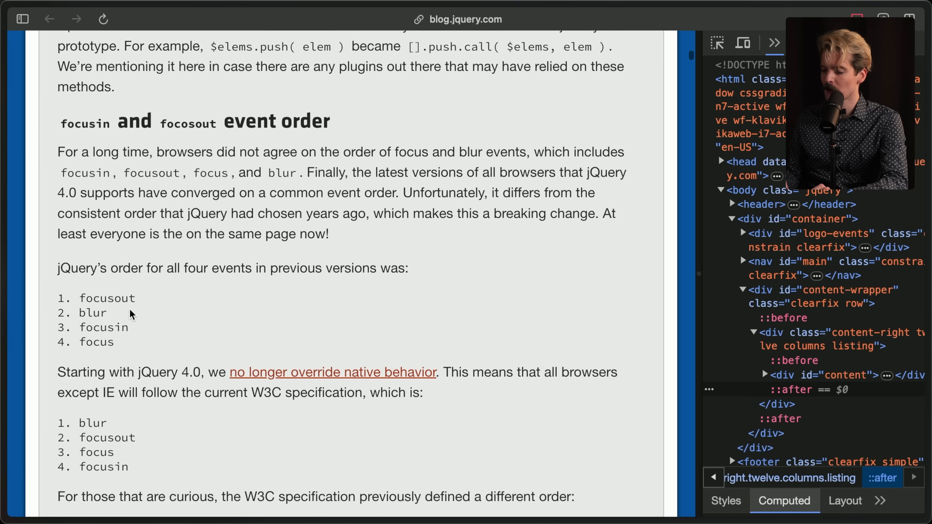
mouse_move(193, 264)
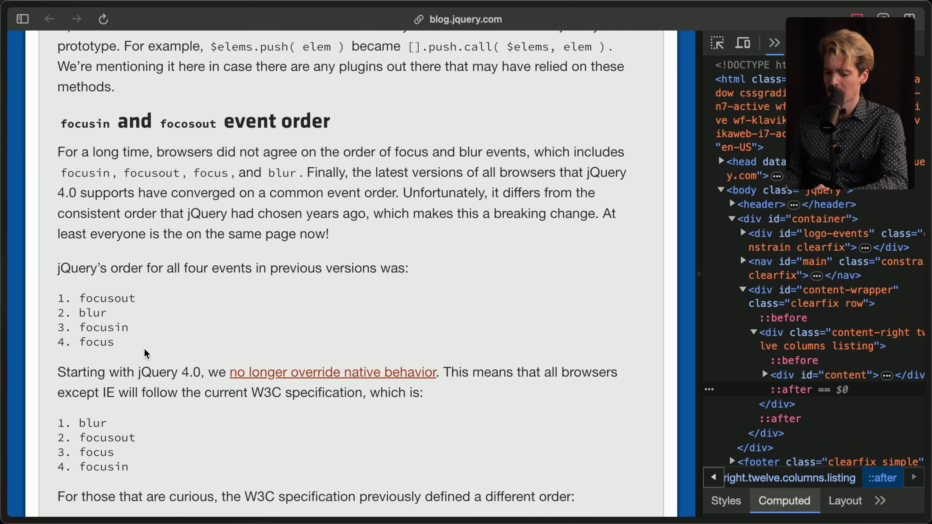
scroll(down, 3)
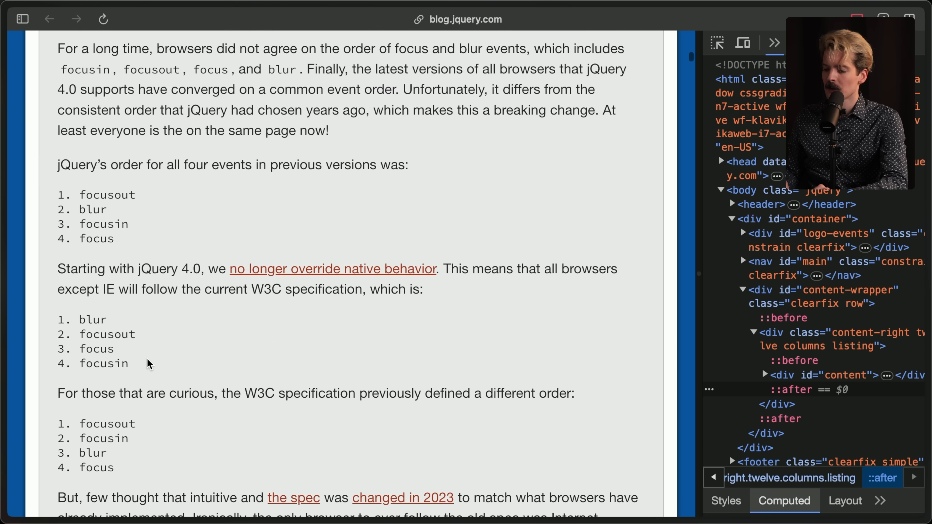
mouse_move(373, 280)
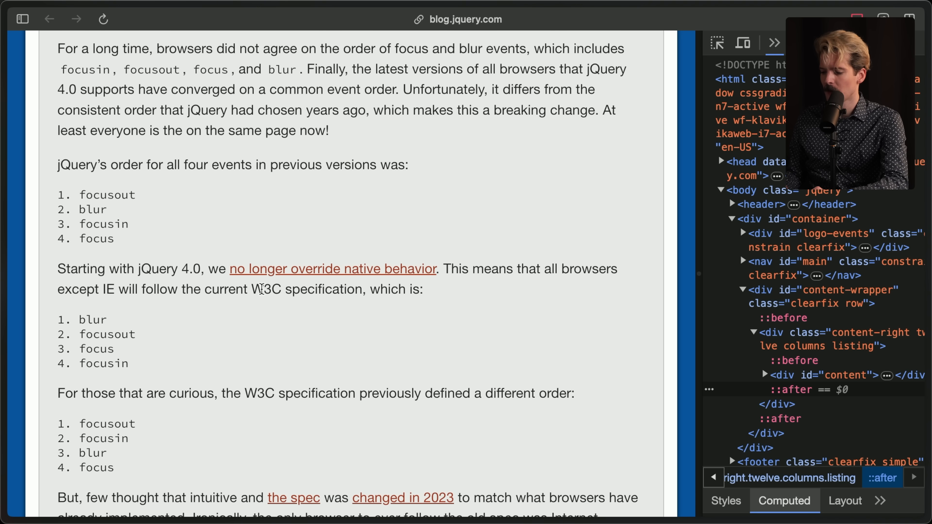
mouse_move(175, 374)
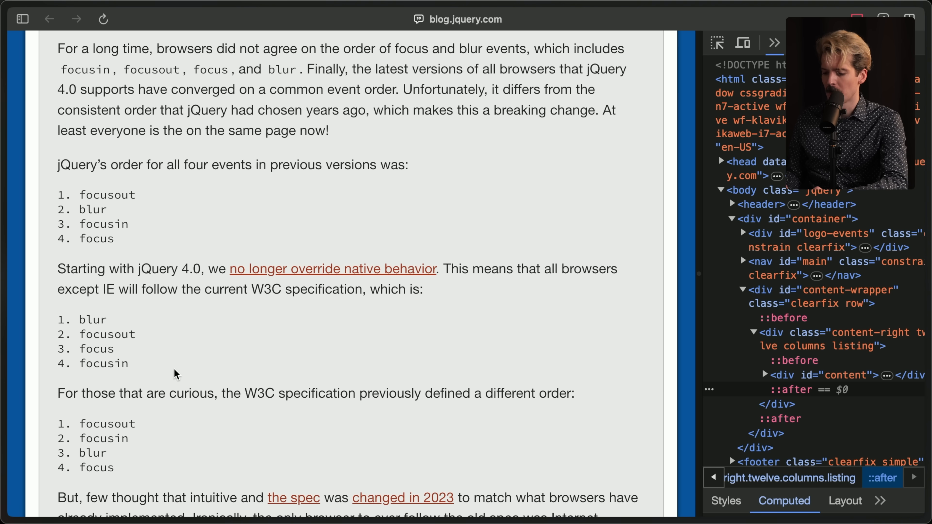
scroll(down, 3)
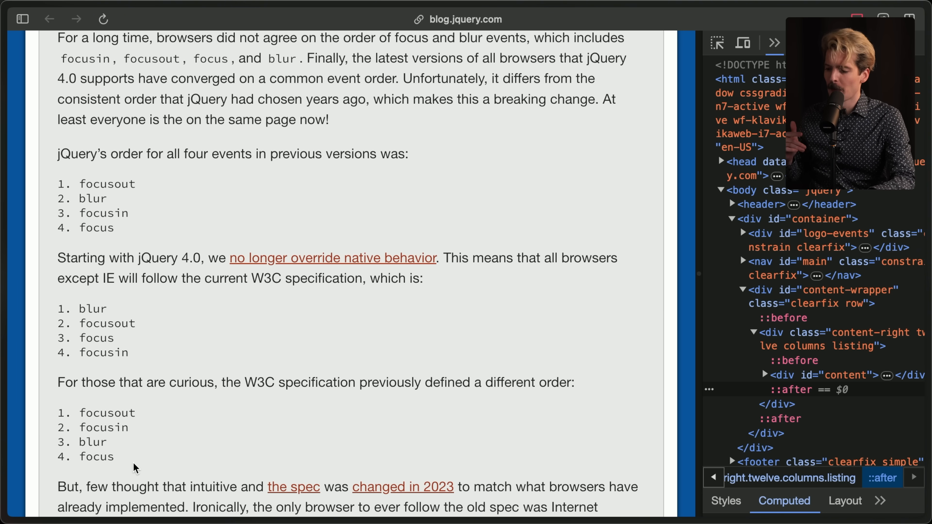
drag(57, 258, 102, 278)
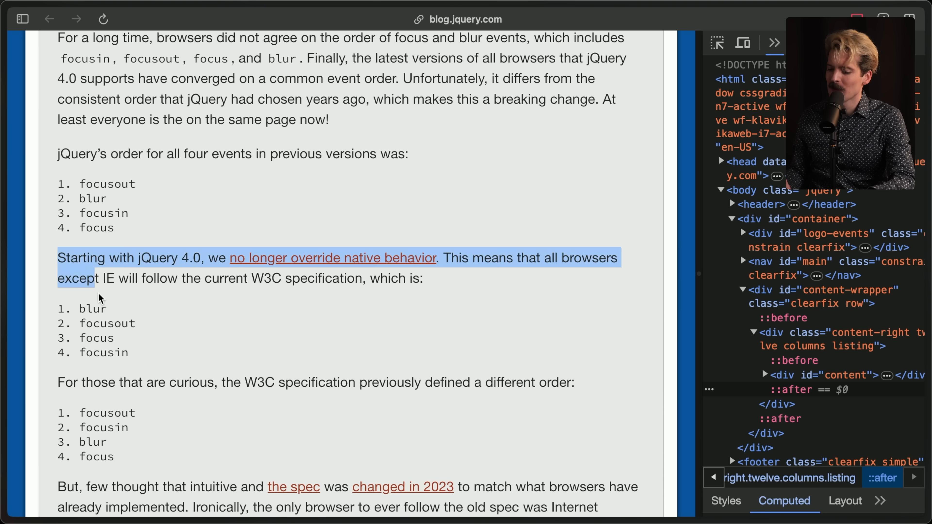
click(54, 379)
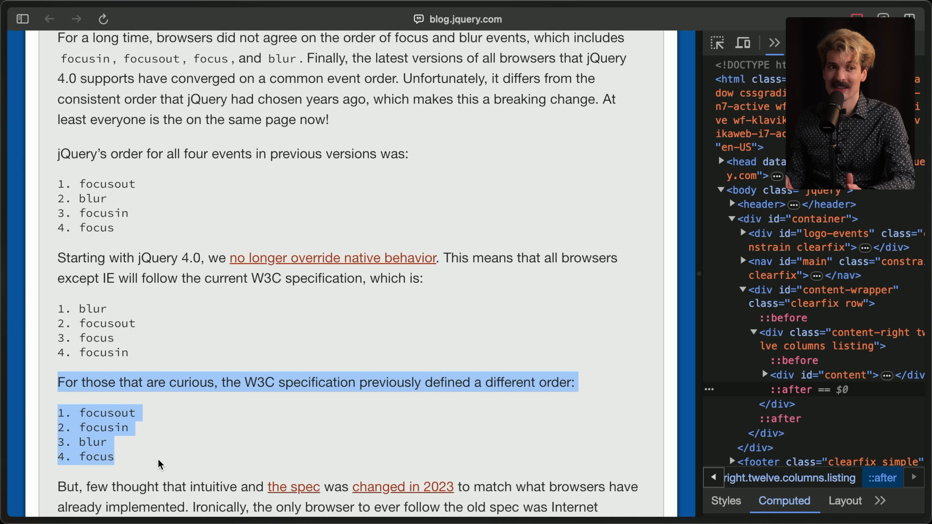
click(158, 464)
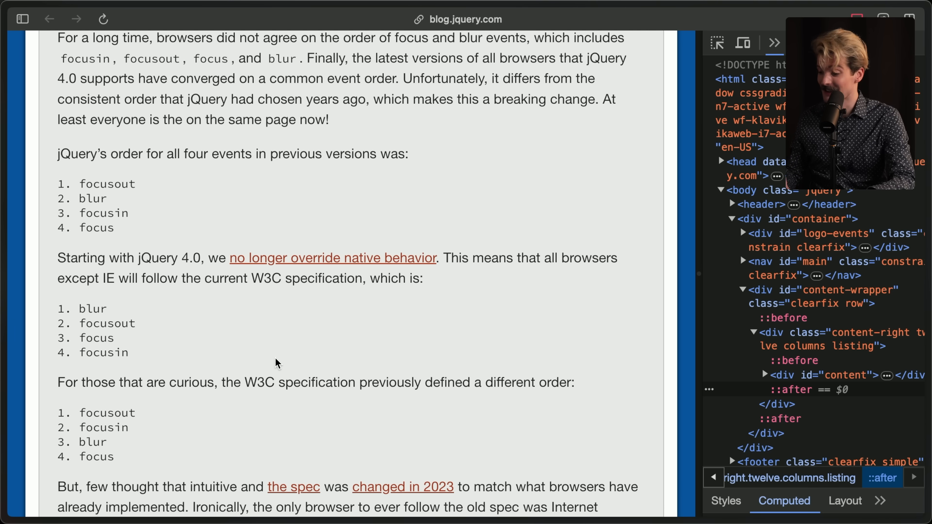
scroll(down, 3)
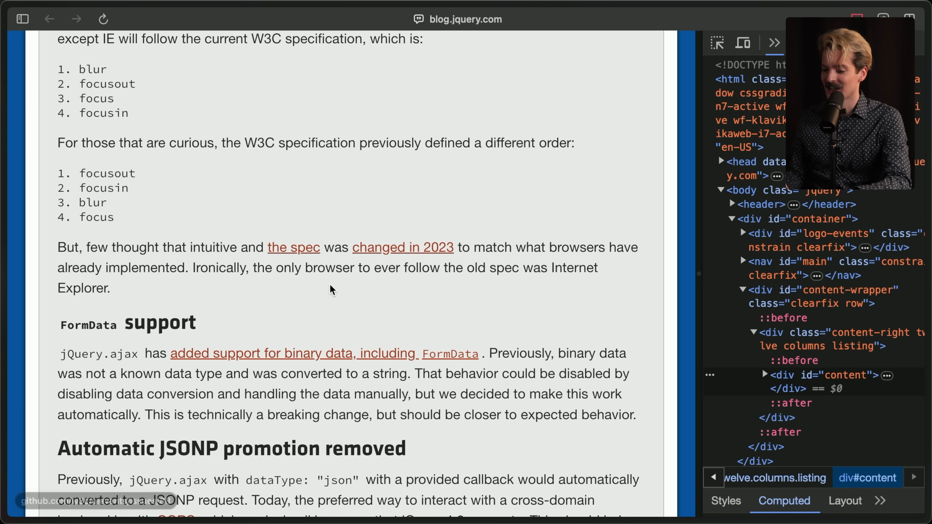
scroll(down, 3)
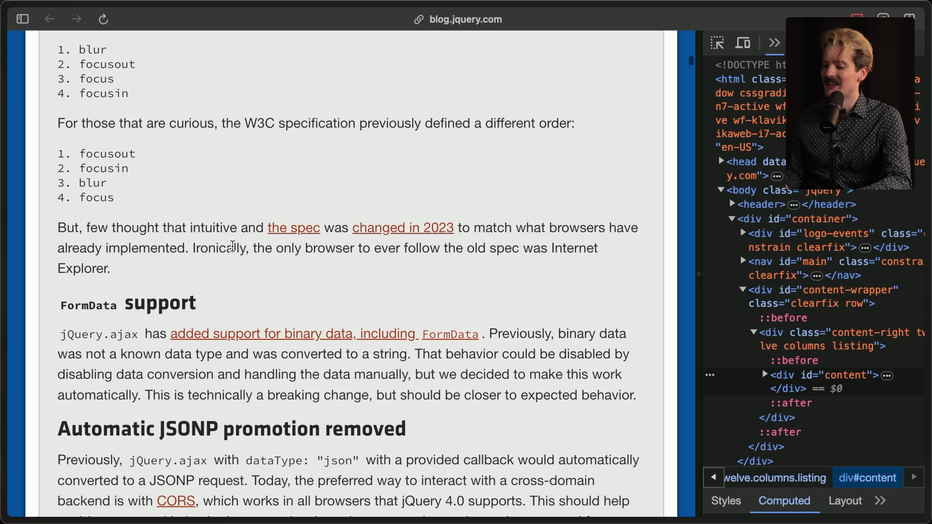
mouse_move(212, 279)
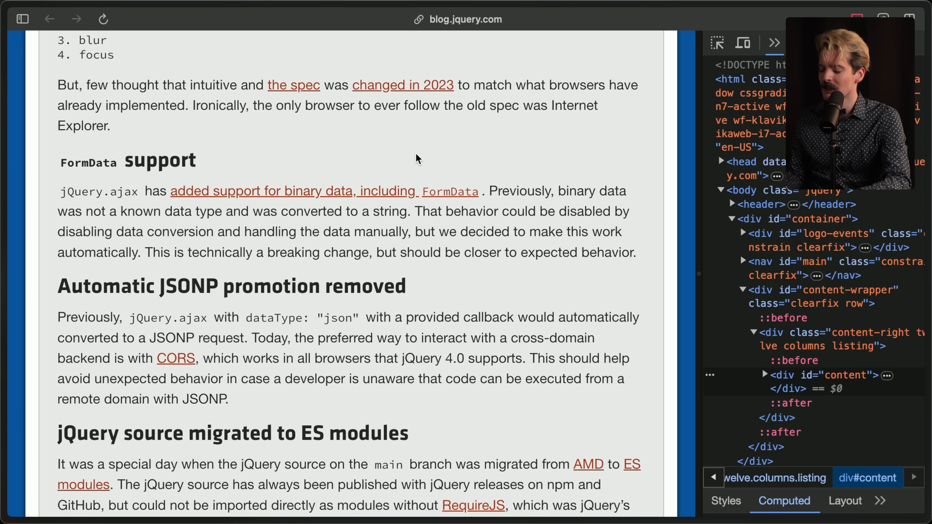
mouse_move(419, 243)
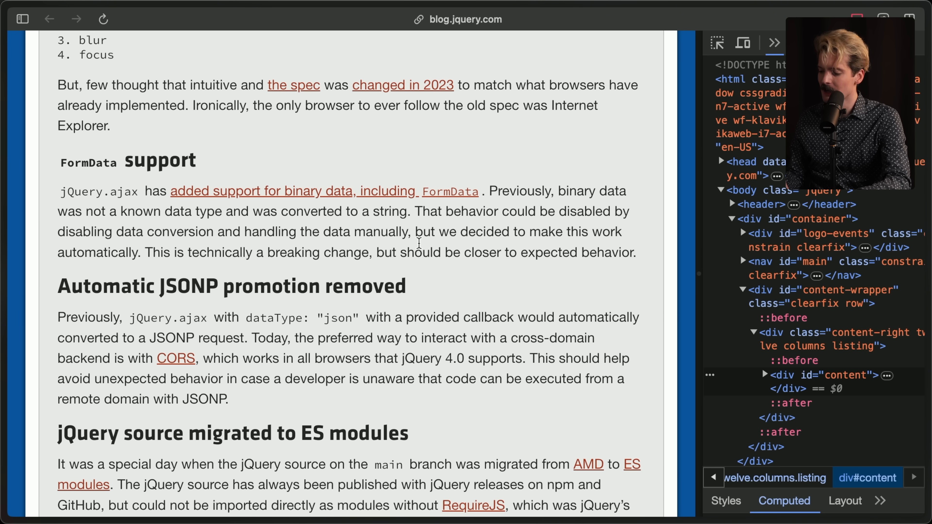
mouse_move(591, 271)
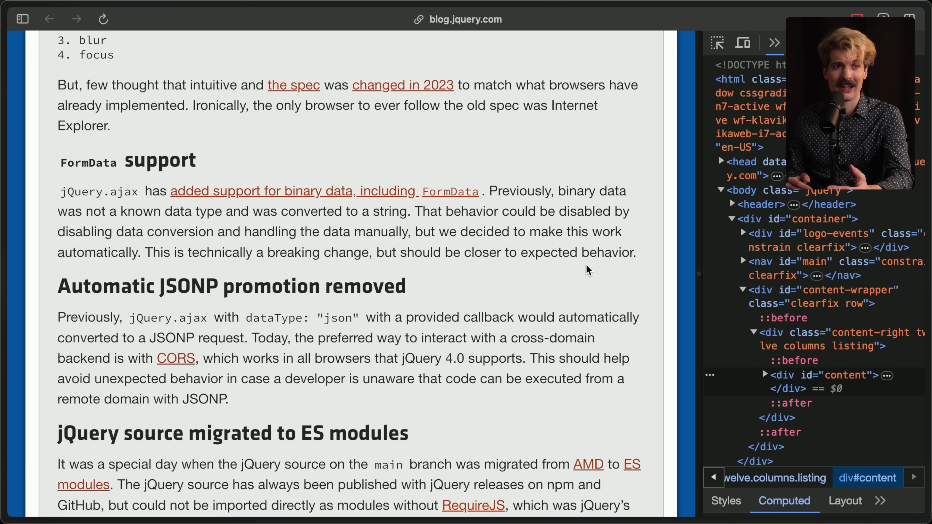
scroll(down, 3)
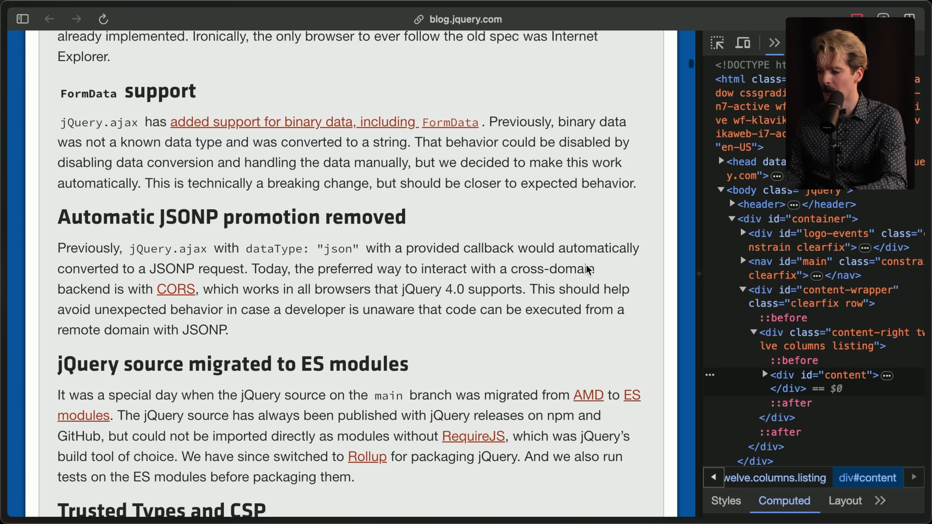
scroll(down, 3)
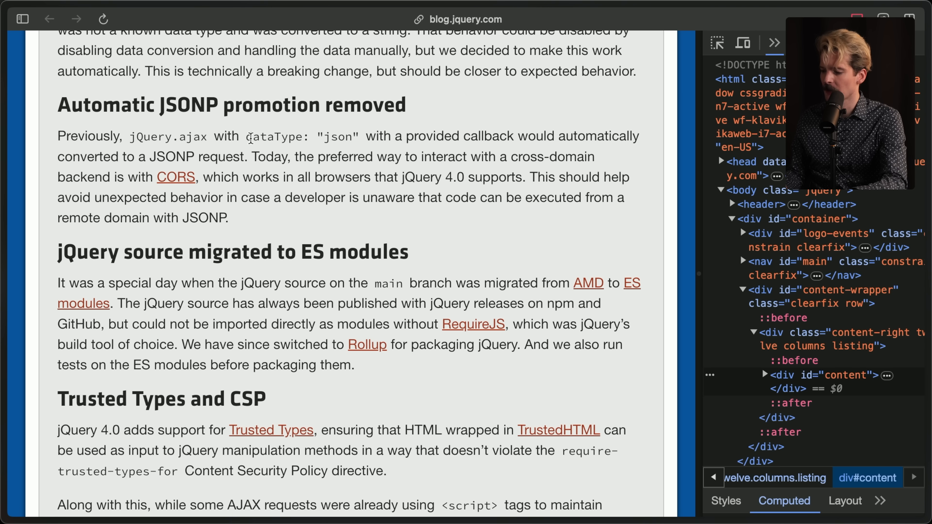
mouse_move(591, 132)
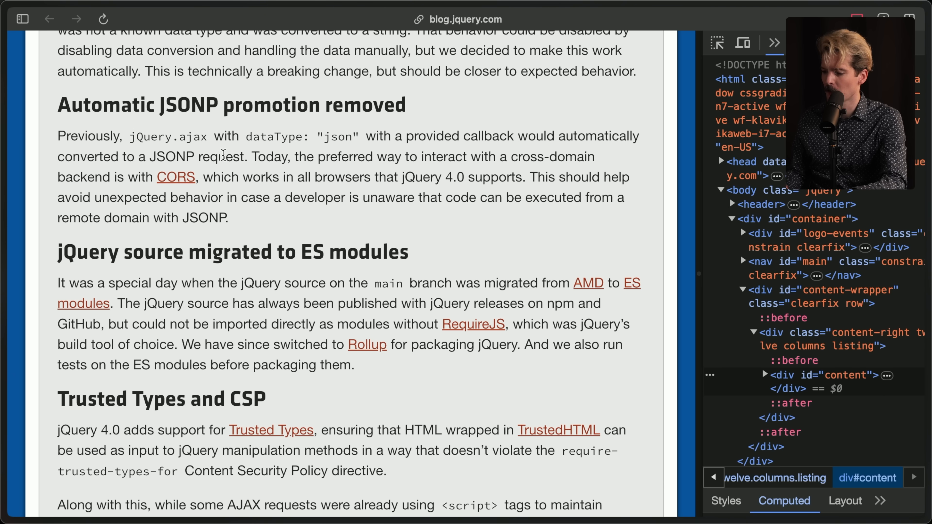
mouse_move(508, 151)
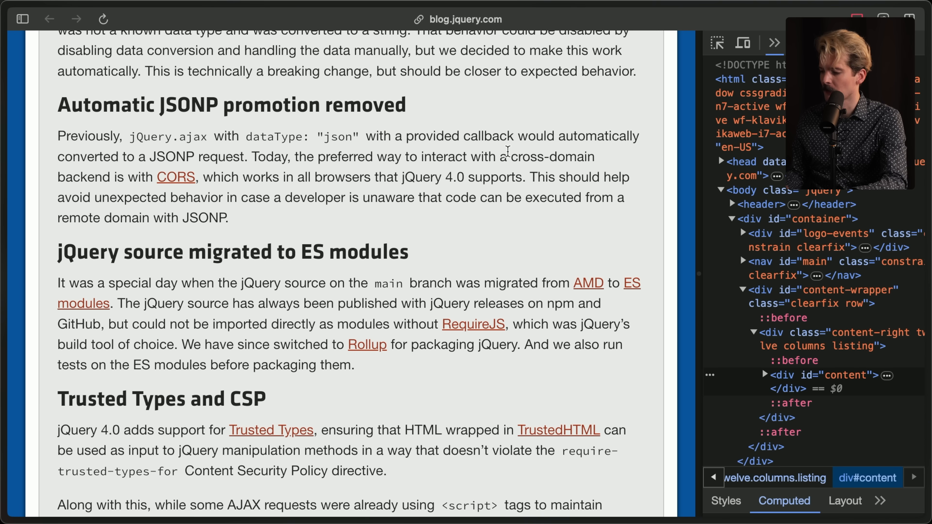
mouse_move(175, 176)
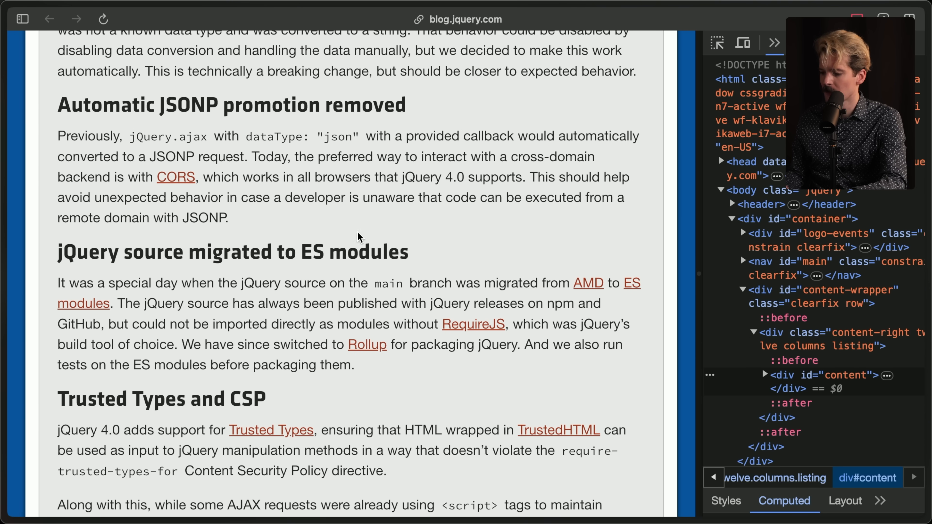
mouse_move(295, 215)
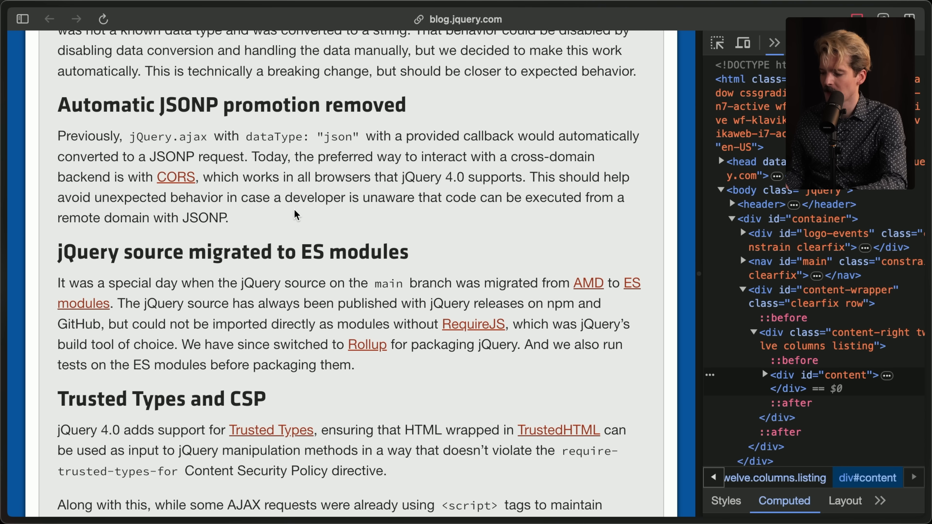
mouse_move(507, 201)
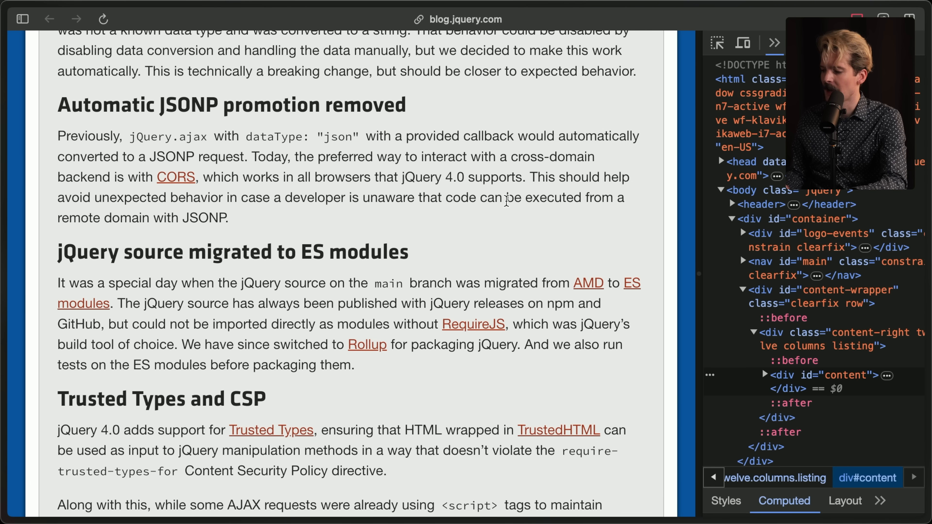
mouse_move(252, 228)
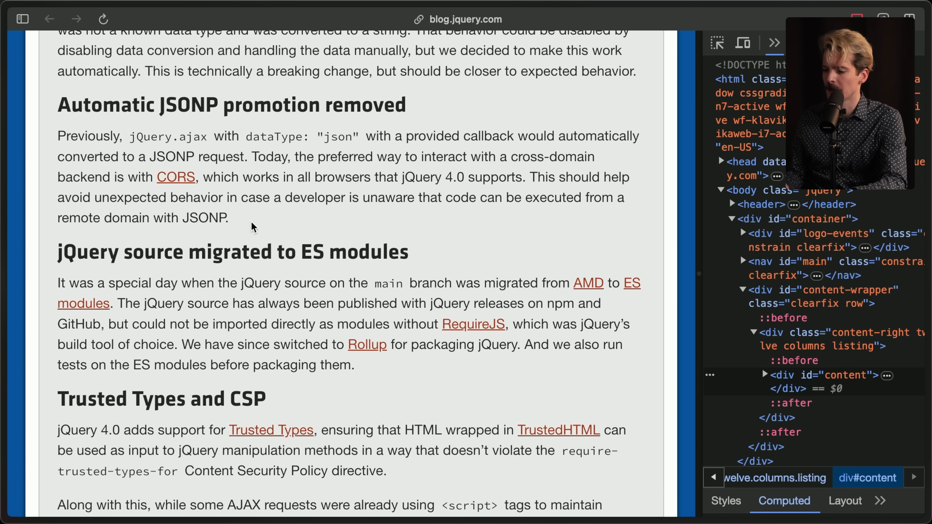
drag(362, 198, 214, 217)
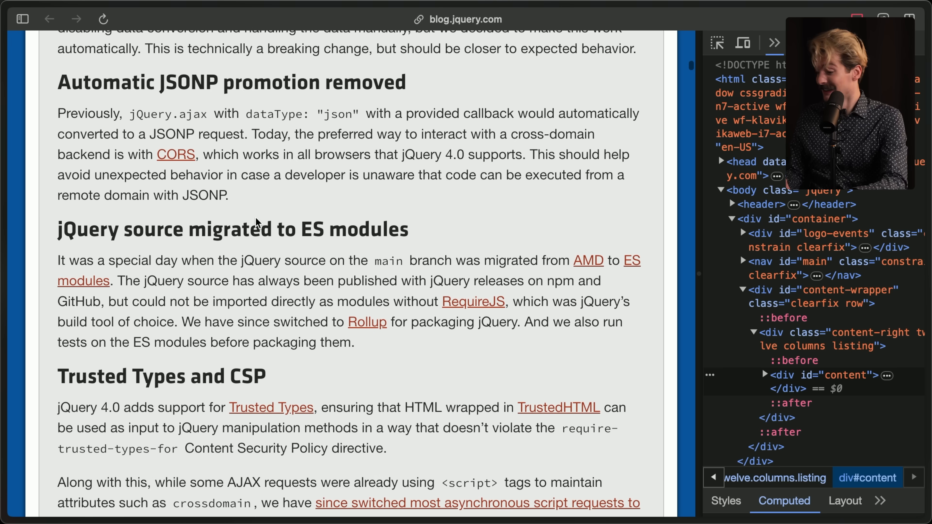
scroll(down, 3)
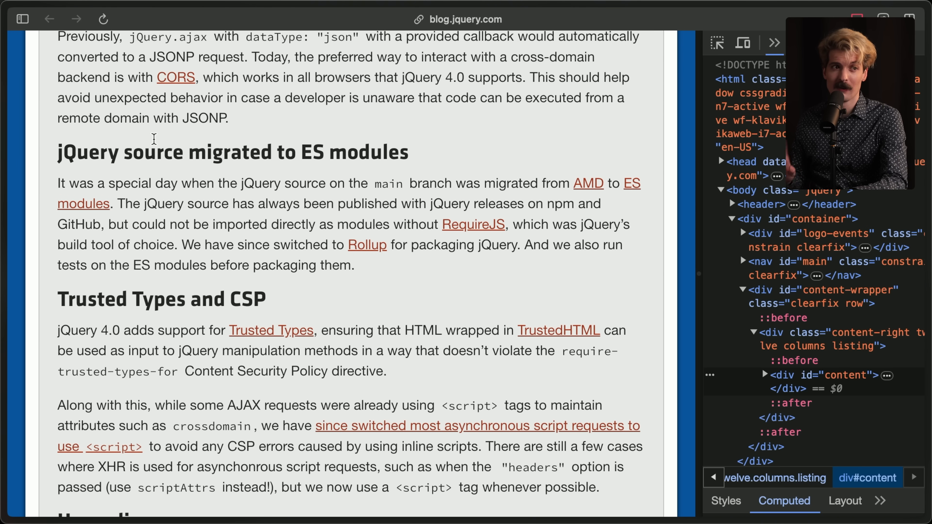
mouse_move(589, 183)
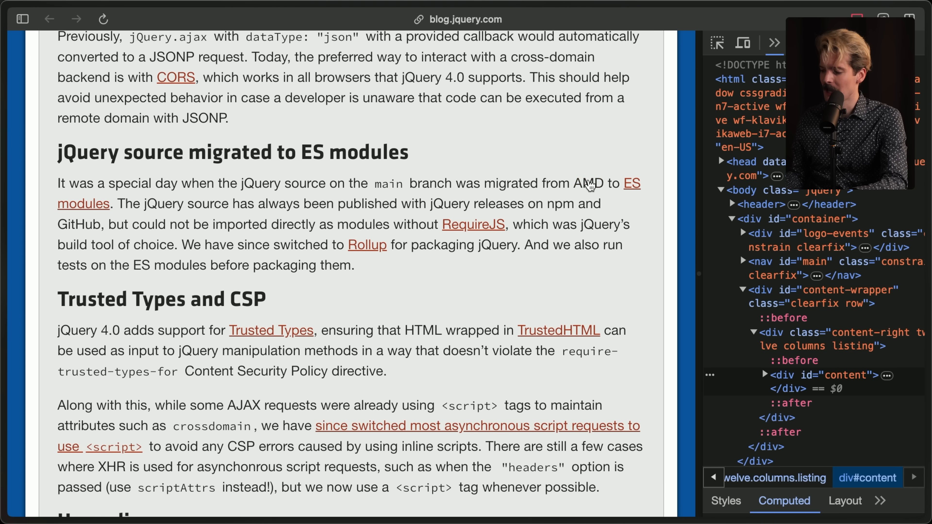
mouse_move(313, 133)
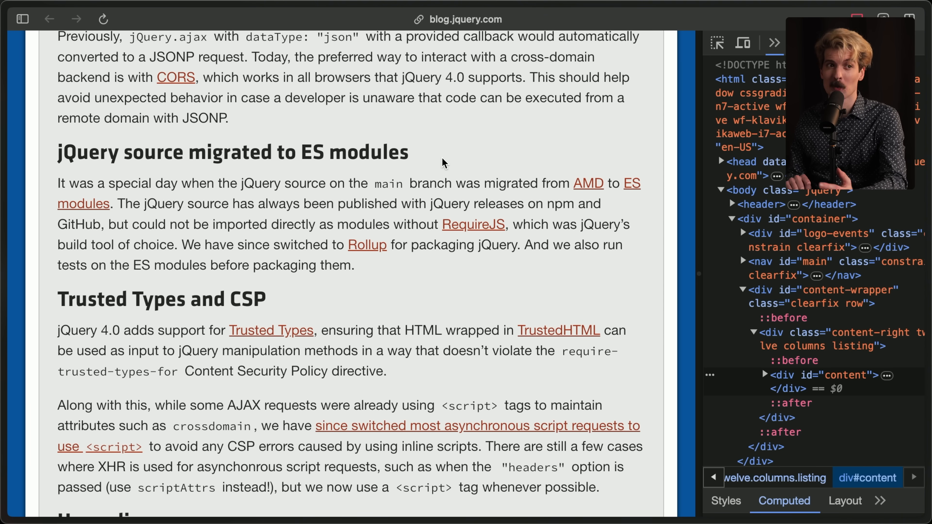
mouse_move(454, 206)
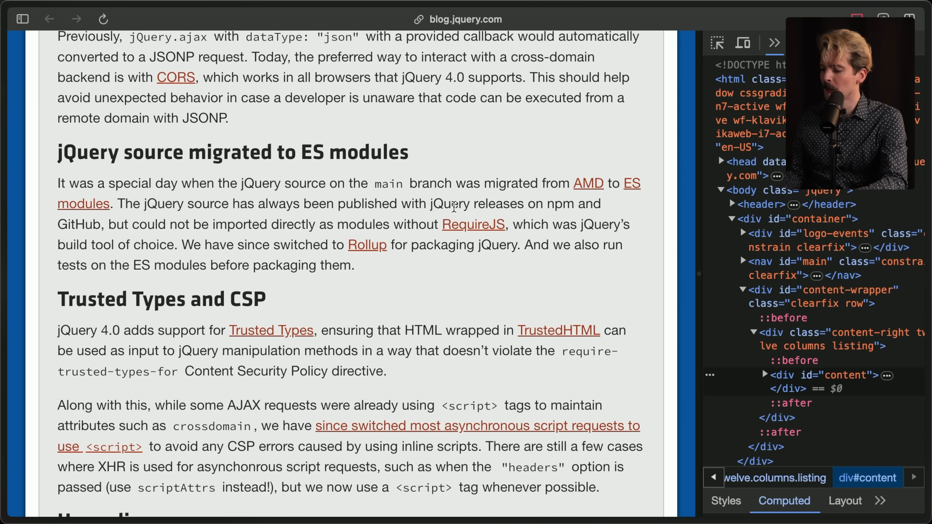
mouse_move(101, 223)
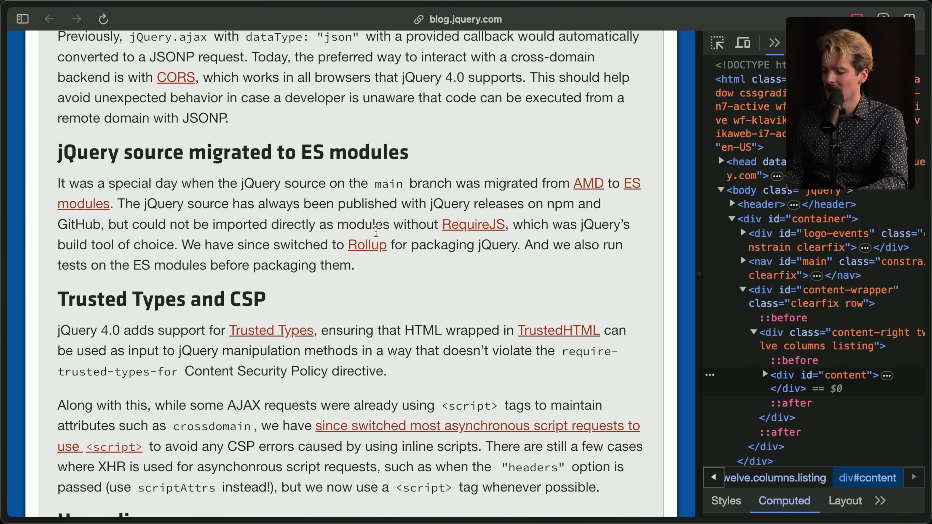
mouse_move(506, 224)
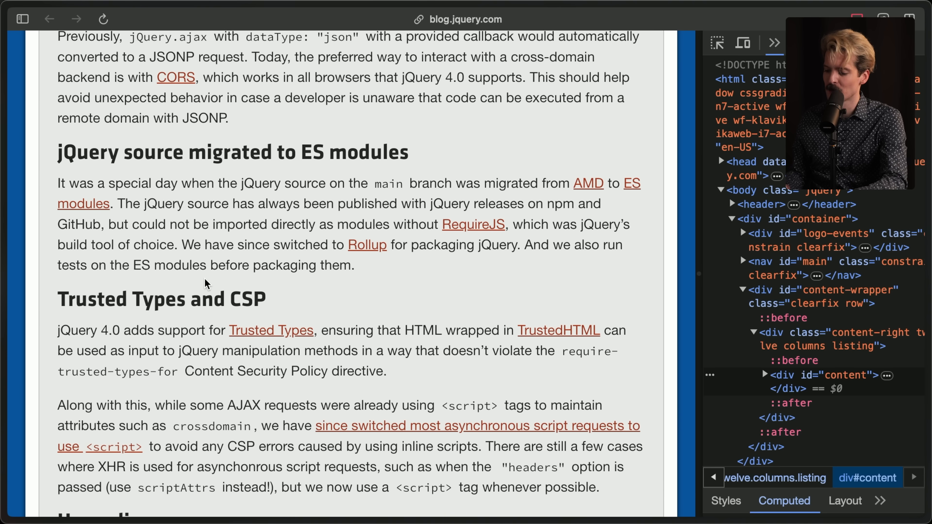
mouse_move(338, 283)
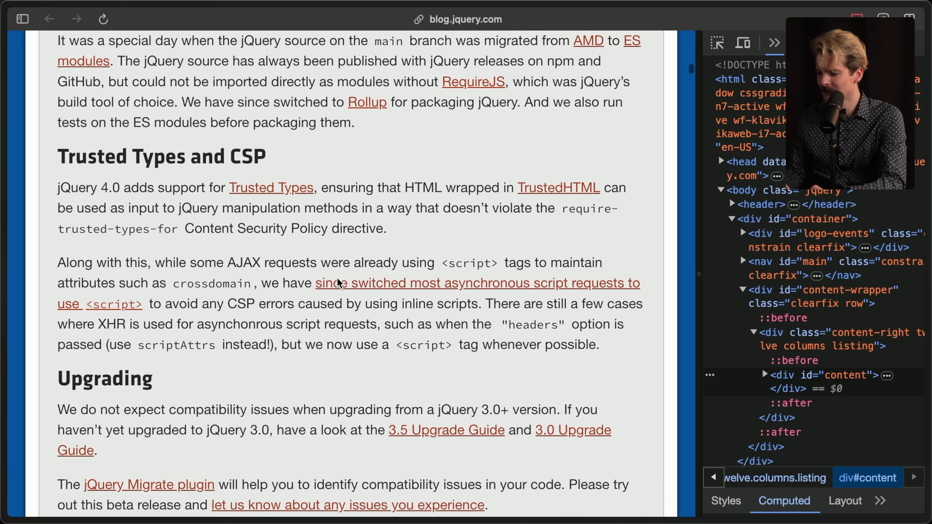
Step: Scroll the post down toward the Trusted Types and CSP section
scroll(down, 3)
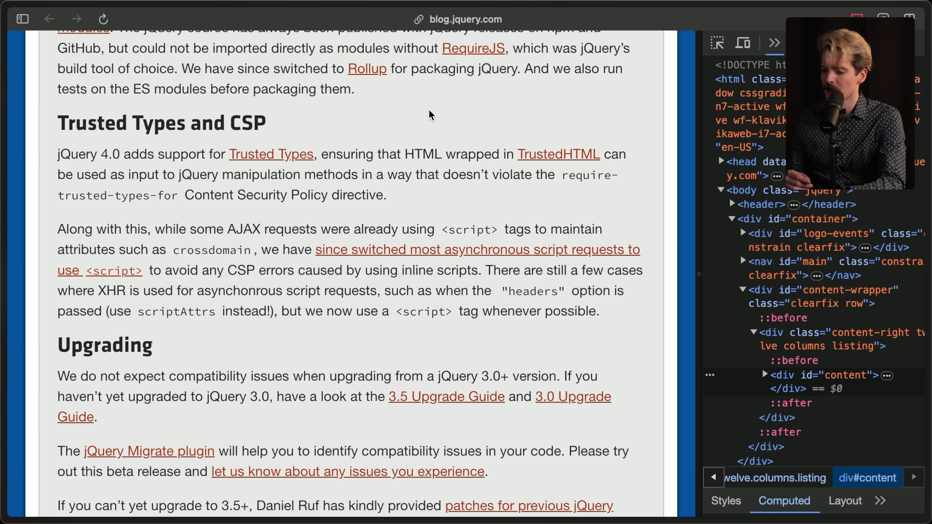
Step: Read past Trusted Types and CSP, clearing the text selection, down to the Upgrading section
scroll(down, 3)
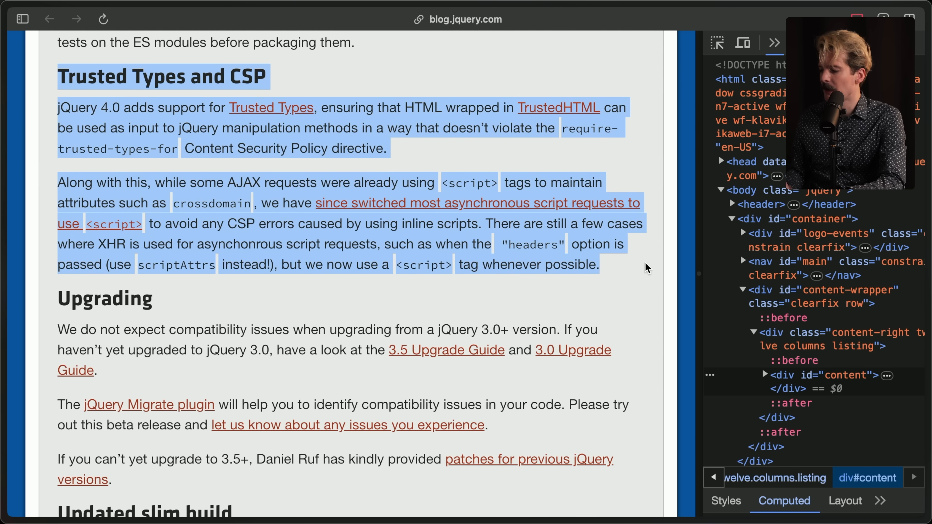
click(174, 208)
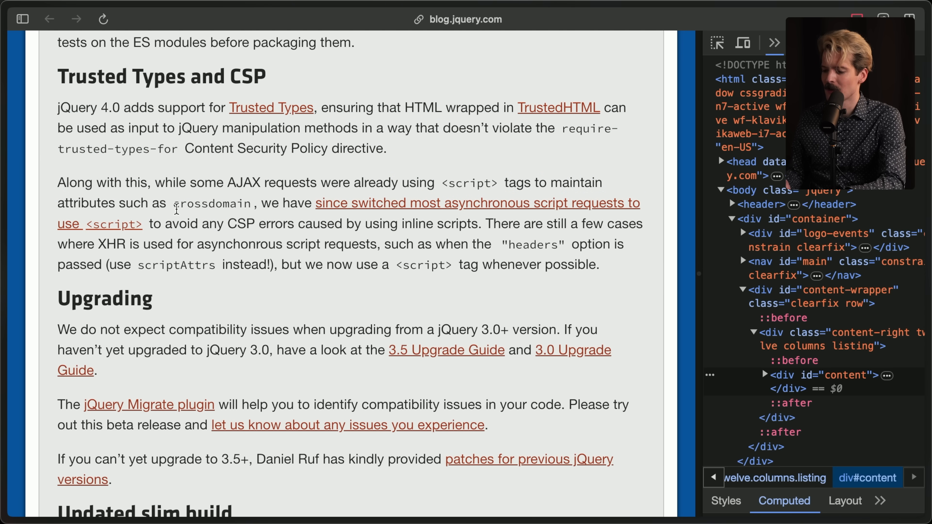
mouse_move(250, 286)
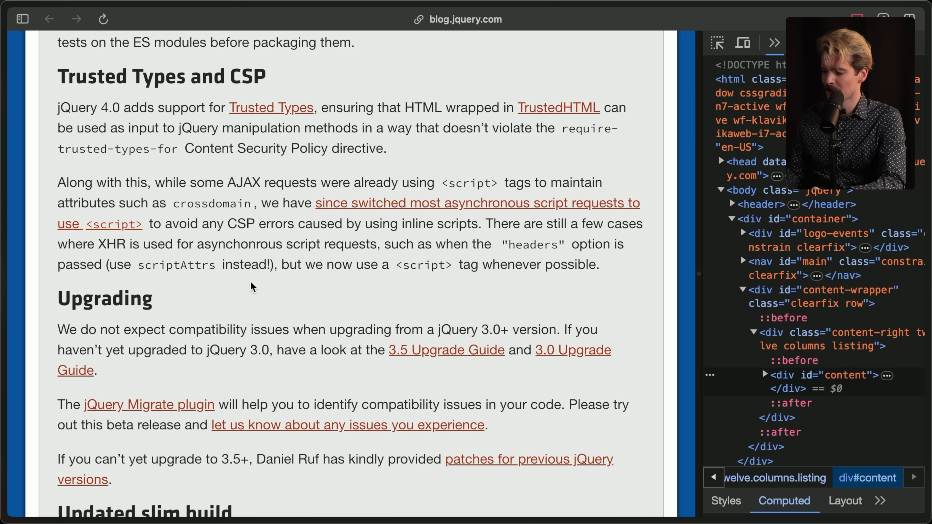
mouse_move(254, 270)
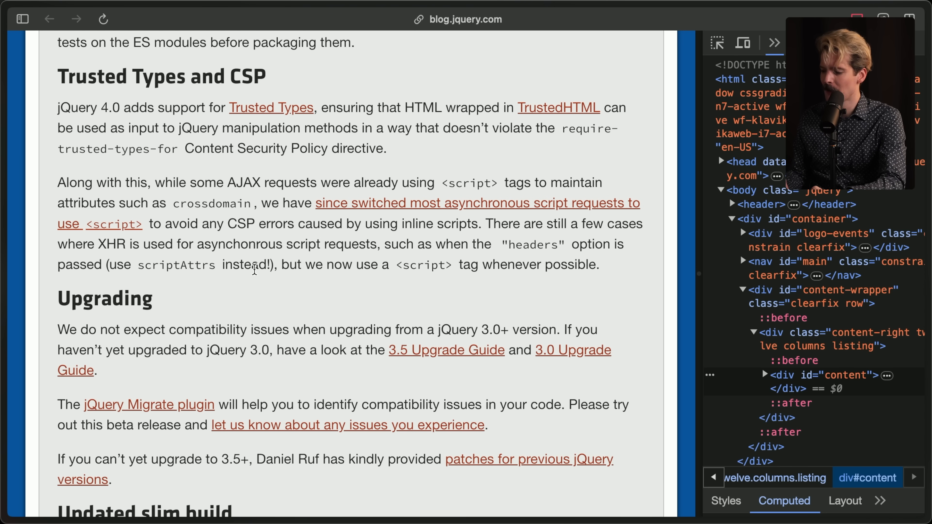
scroll(down, 3)
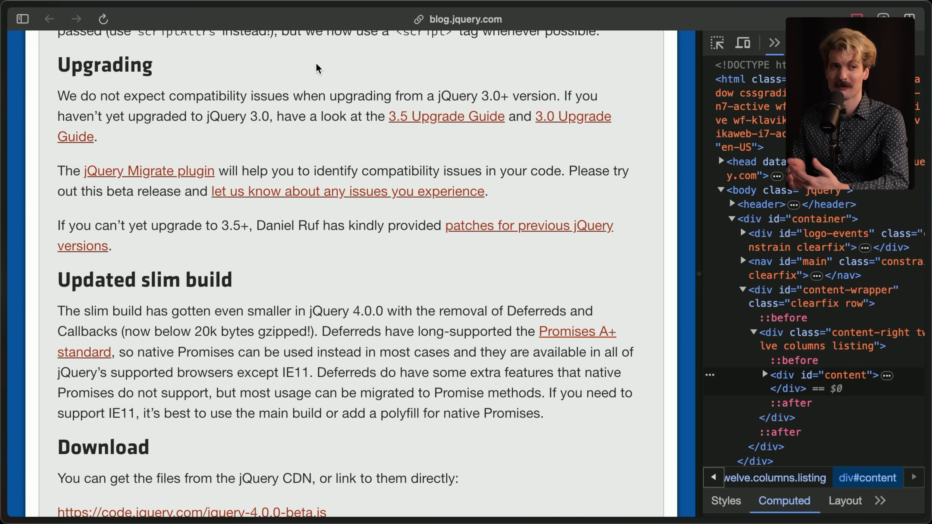
scroll(down, 3)
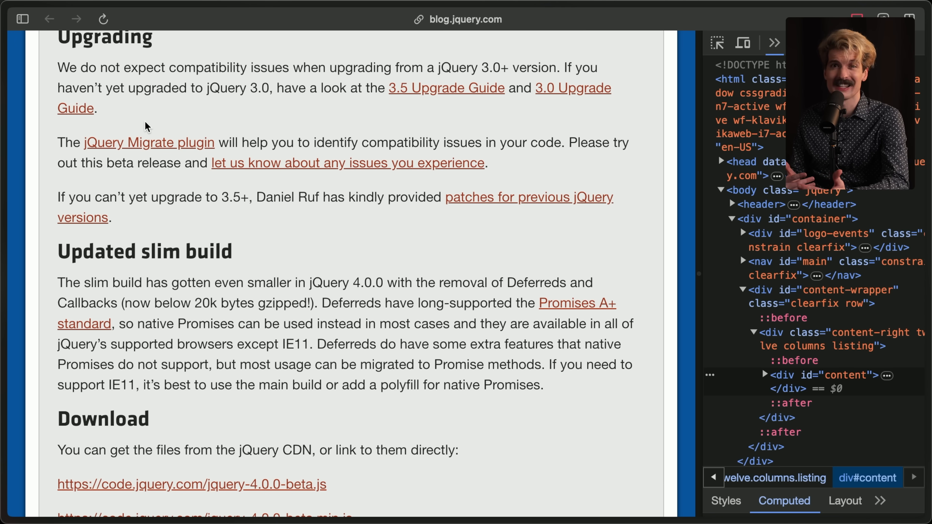
Step: Scroll to the Updated slim build and Download sections with the CDN links
scroll(down, 3)
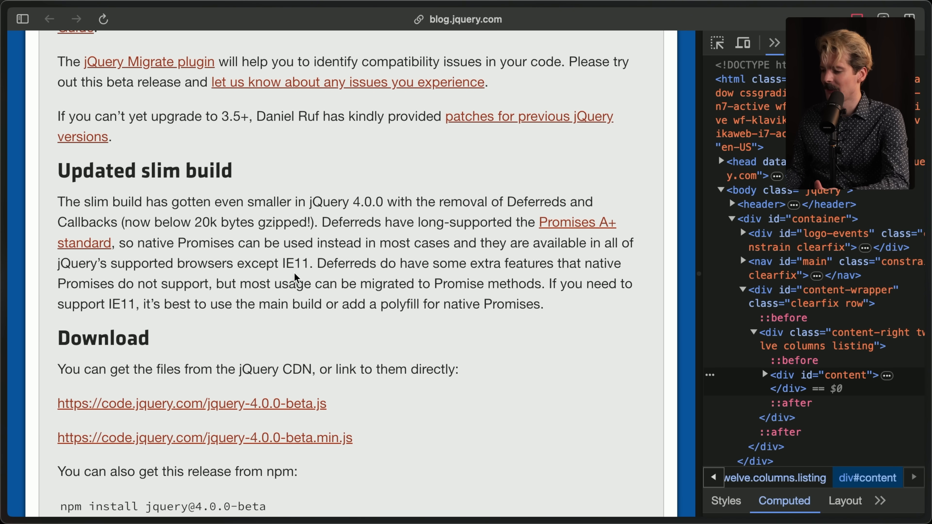
mouse_move(384, 177)
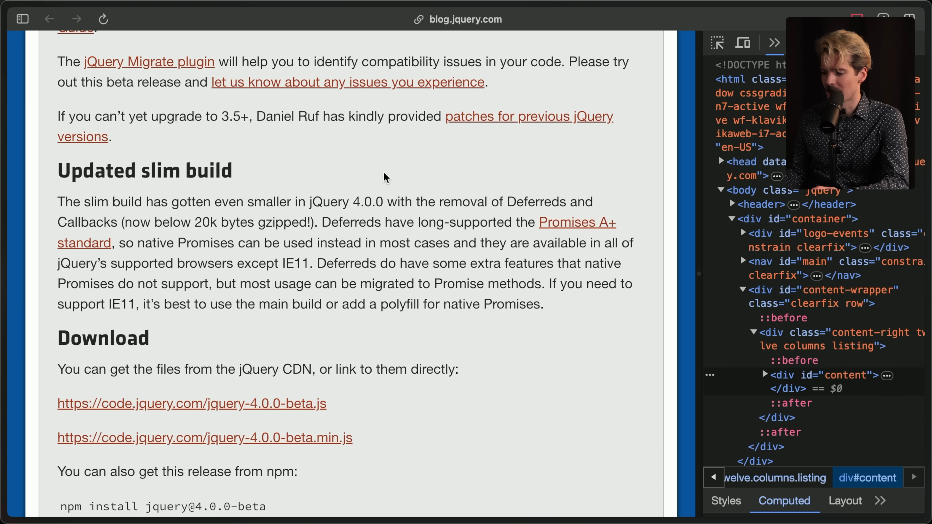
mouse_move(264, 180)
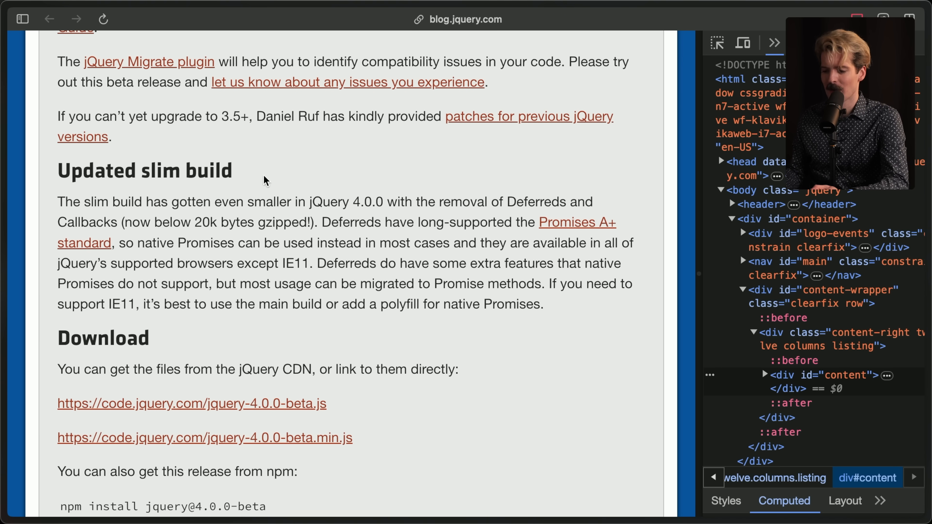
mouse_move(351, 167)
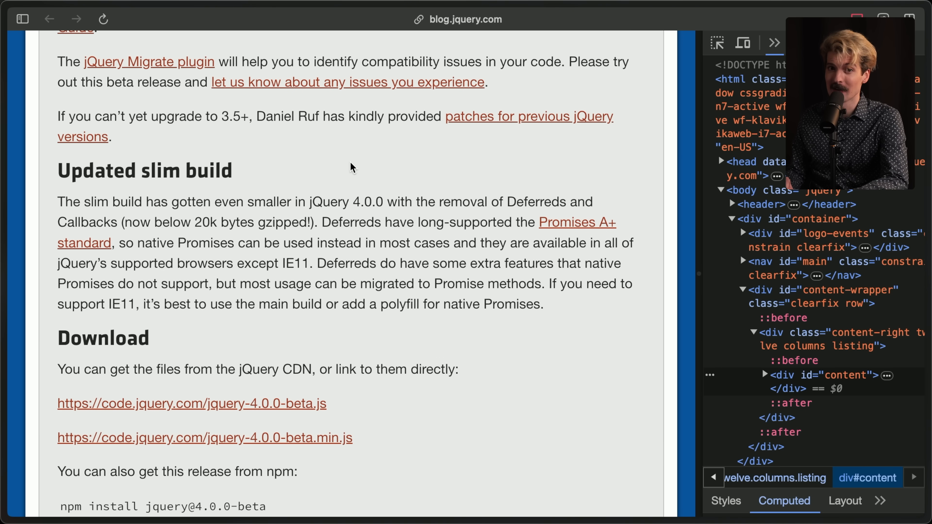
scroll(down, 3)
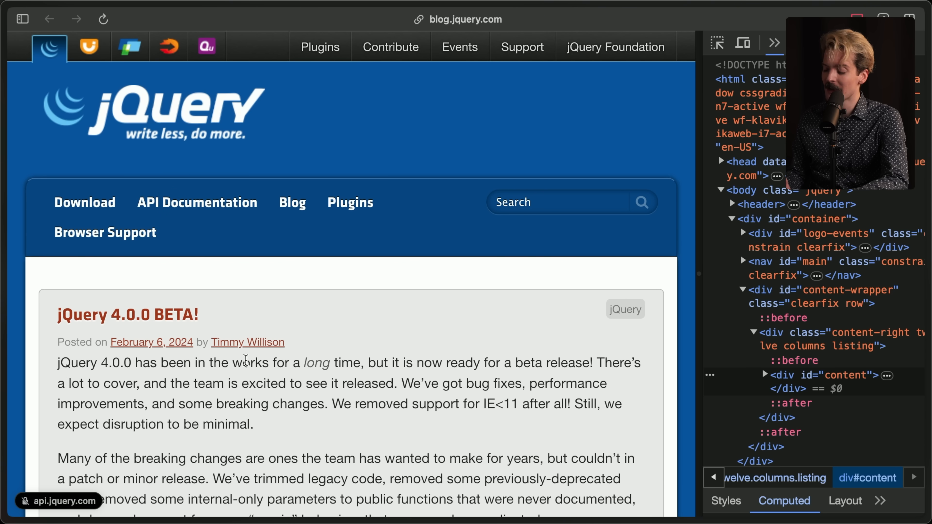
mouse_move(342, 328)
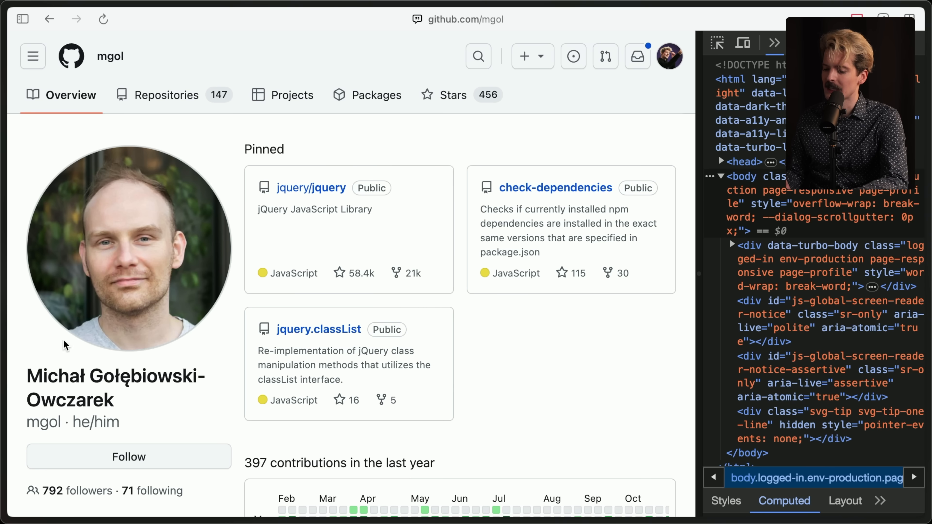
mouse_move(149, 386)
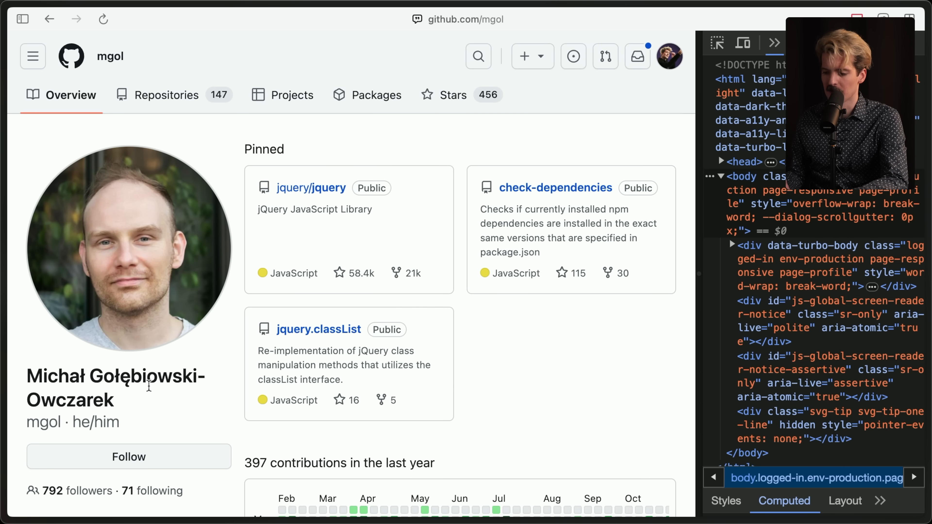
mouse_move(145, 400)
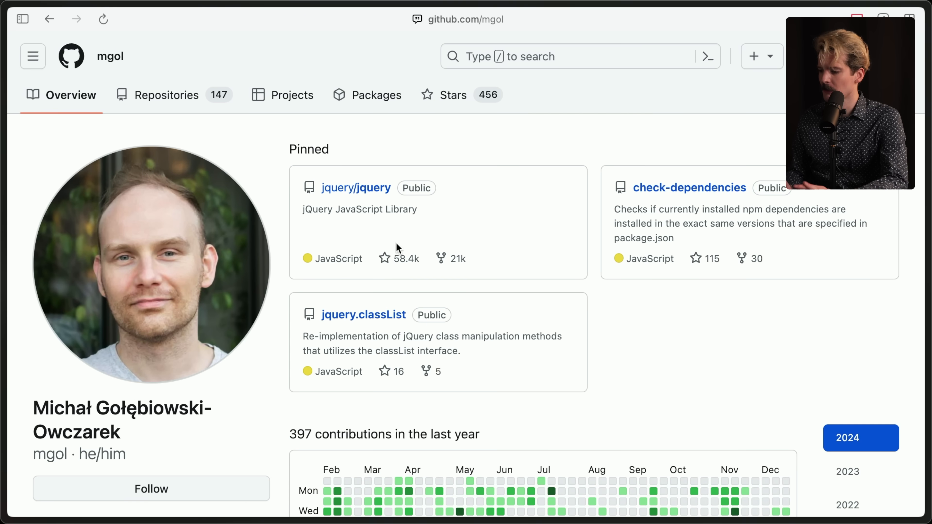
Step: Go to the pinned jquery/jquery repository from the mgol profile
click(355, 188)
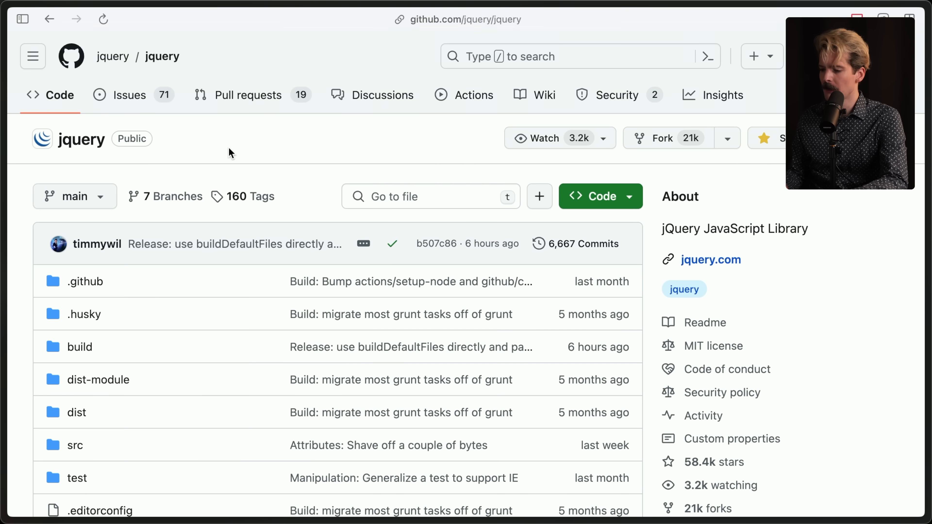
Step: Start a search within the jquery/jquery repository for terser commits
click(582, 244)
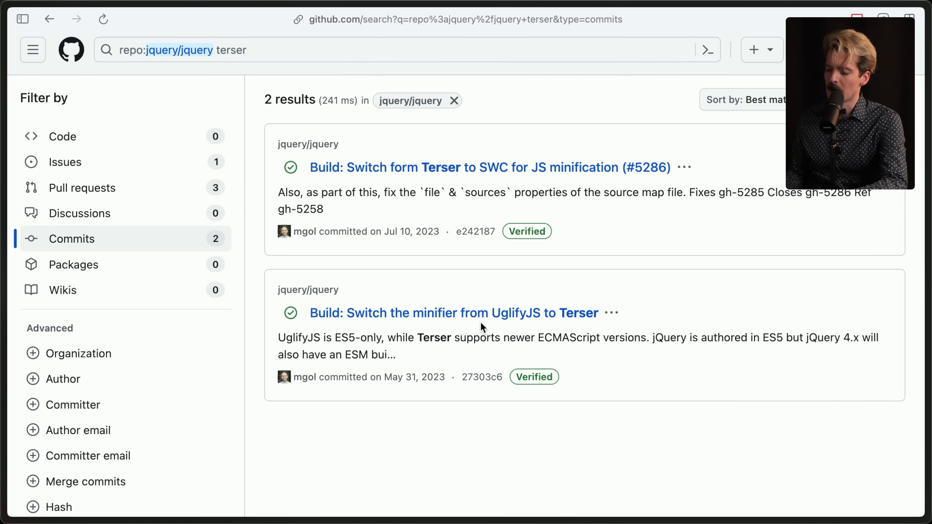
mouse_move(437, 219)
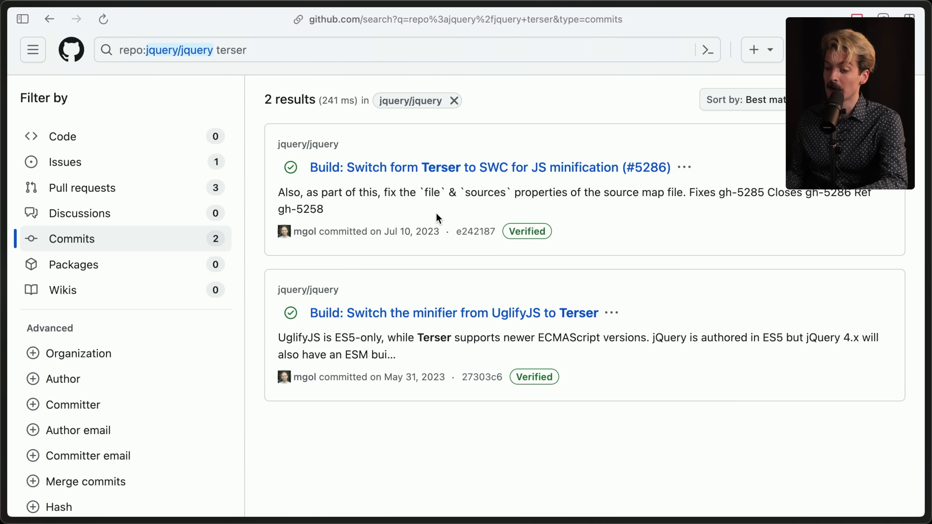
mouse_move(591, 243)
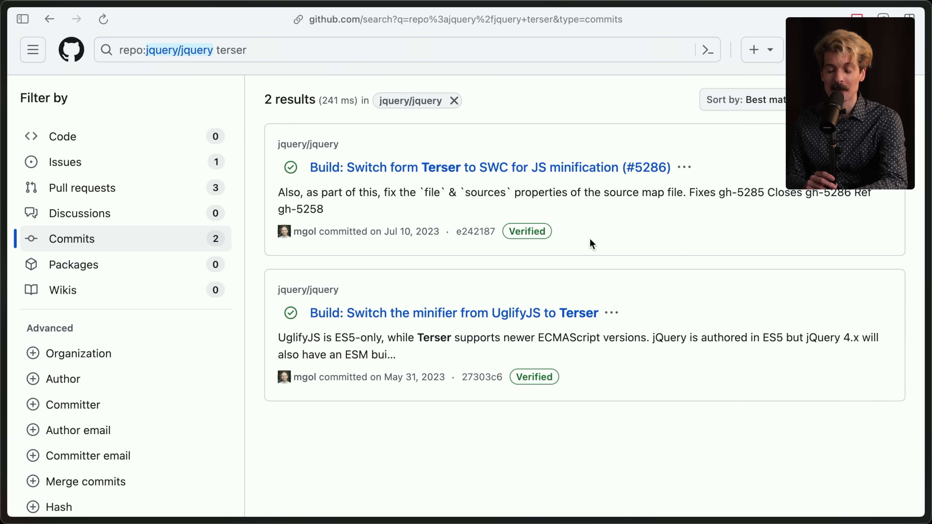
mouse_move(395, 410)
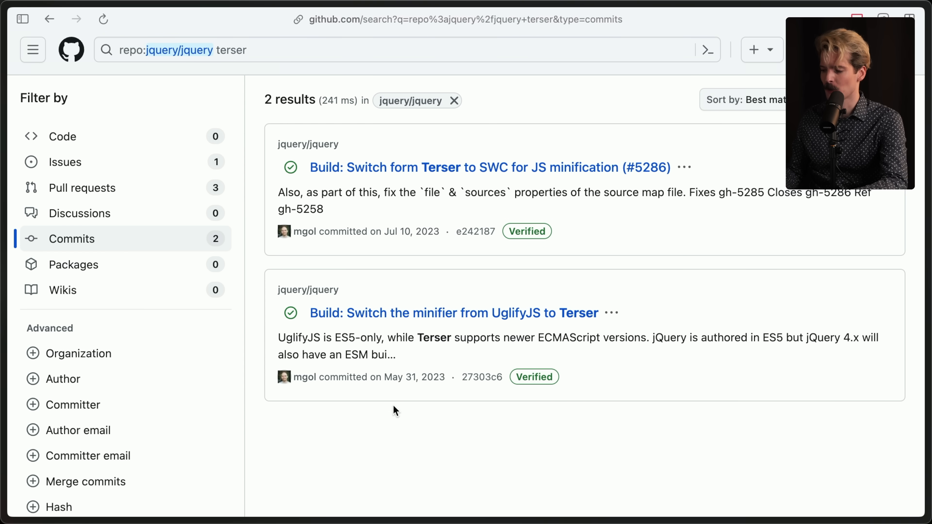
mouse_move(402, 436)
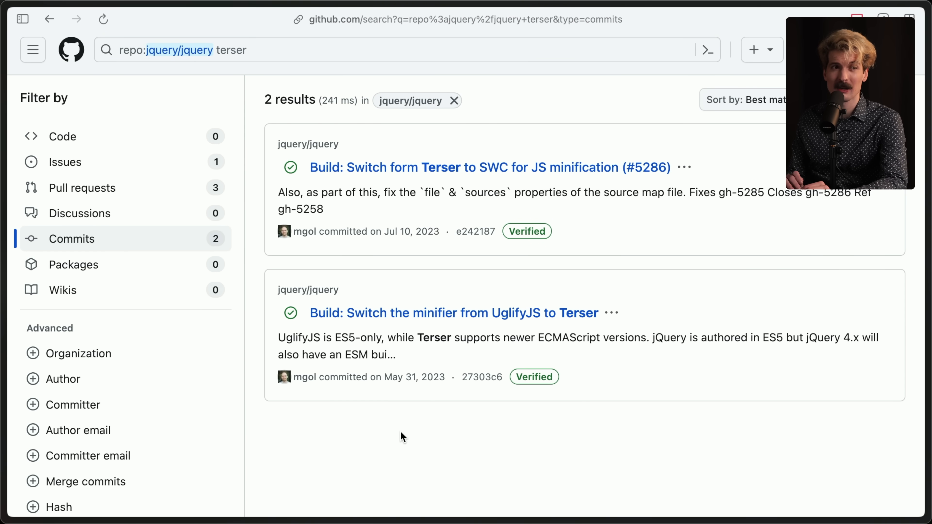